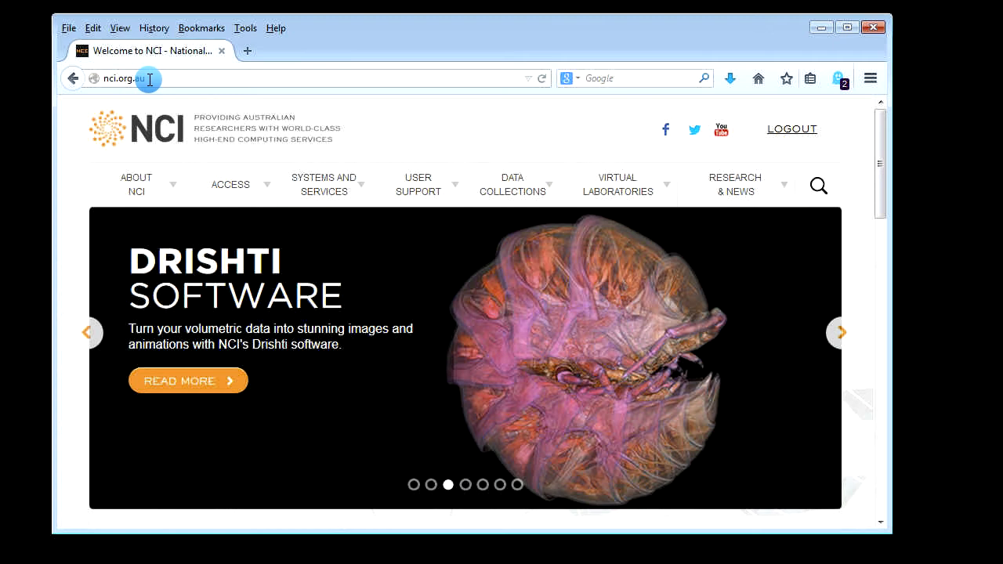
{"action": "mouse_move", "coordinate": [356, 218]}
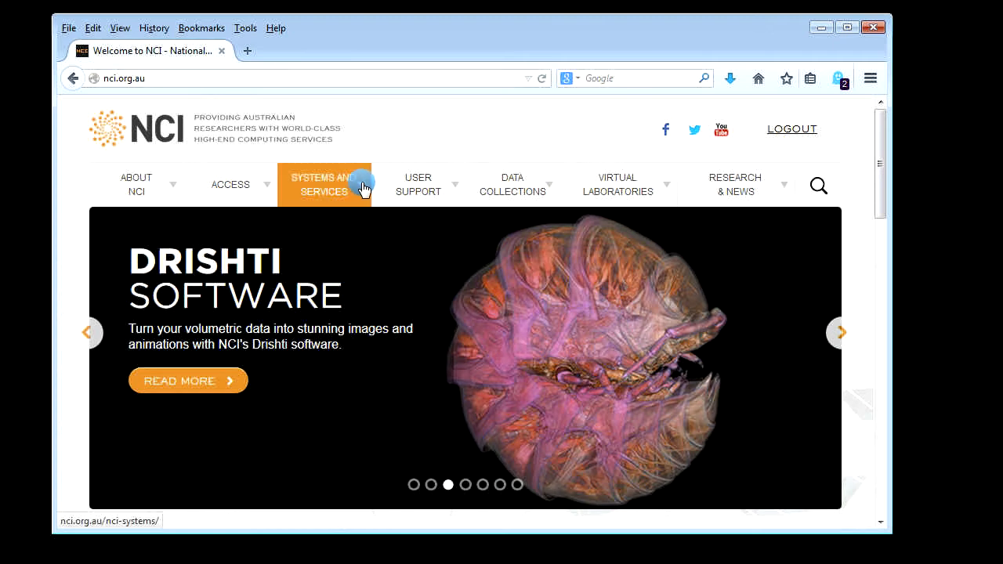
Step: Navigate from Systems and Services to Visualisation Services and follow Access Drishti Prayog
{"action": "left_click", "coordinate": [323, 184]}
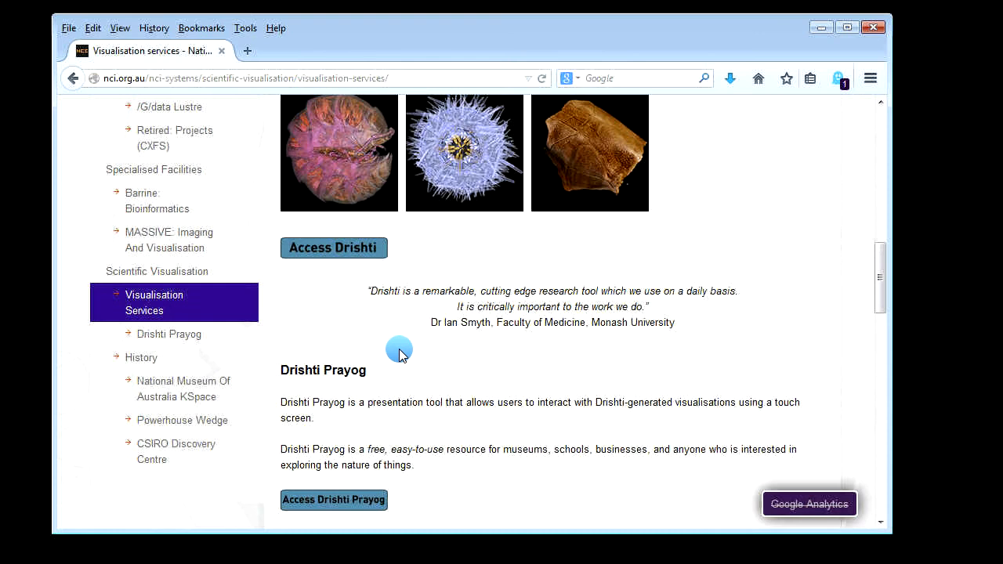
{"action": "scroll", "scroll_direction": "down", "scroll_amount": 3}
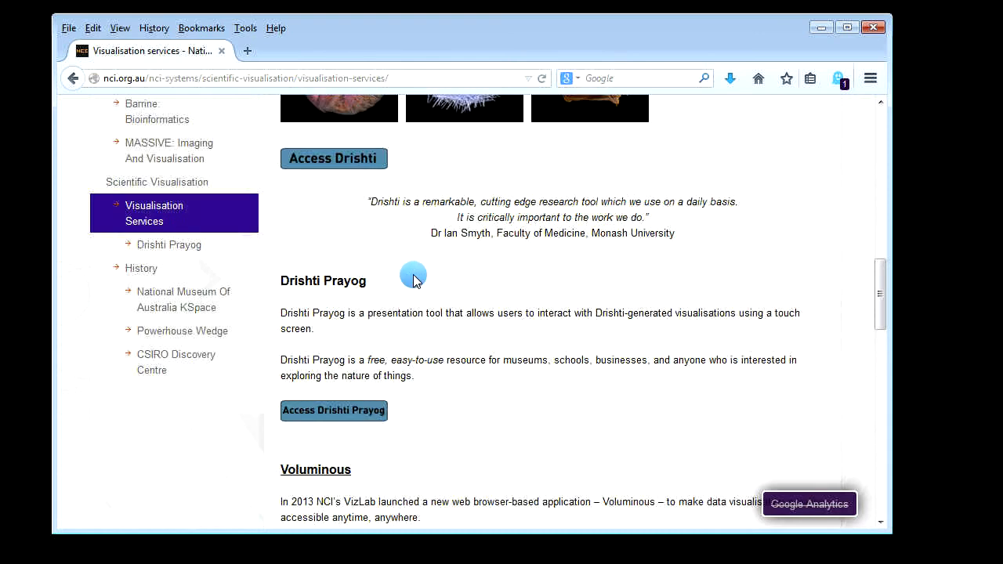
{"action": "scroll", "scroll_direction": "down", "scroll_amount": 3}
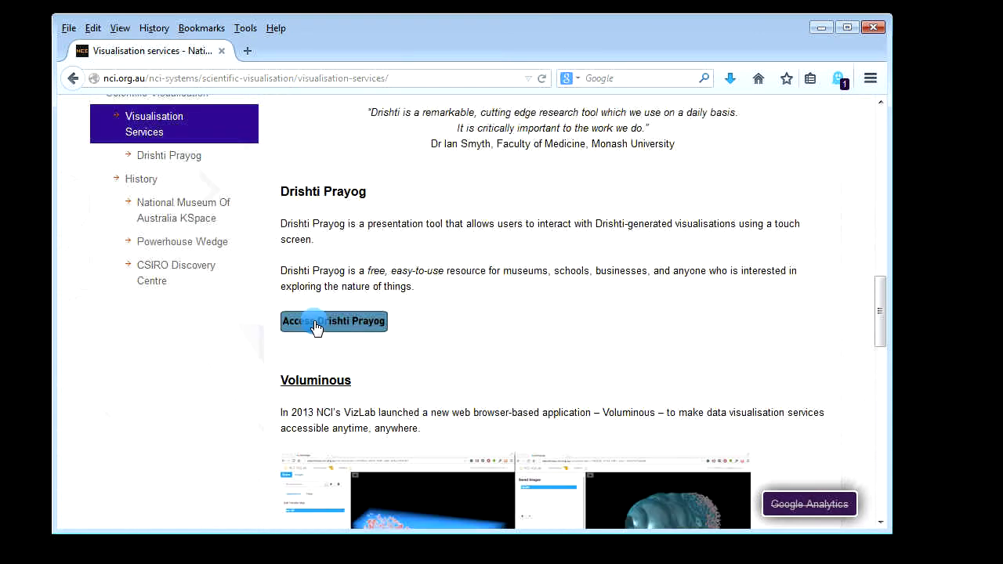
{"action": "left_click", "coordinate": [333, 321]}
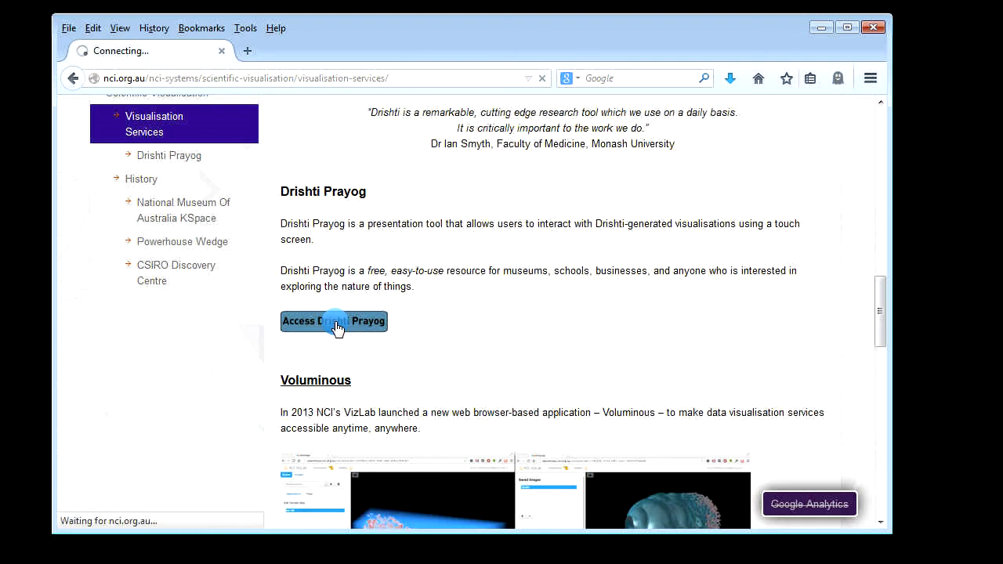
Step: Open the Drishti Prayog page, play then pause its demo video, and reach the download links
{"action": "left_click", "coordinate": [333, 321]}
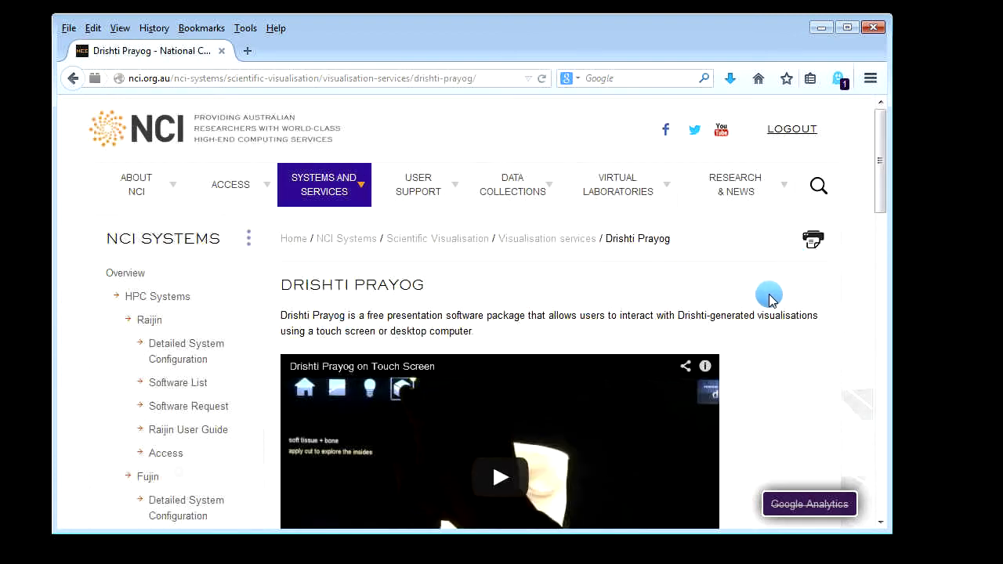
{"action": "scroll", "scroll_direction": "down", "scroll_amount": 3}
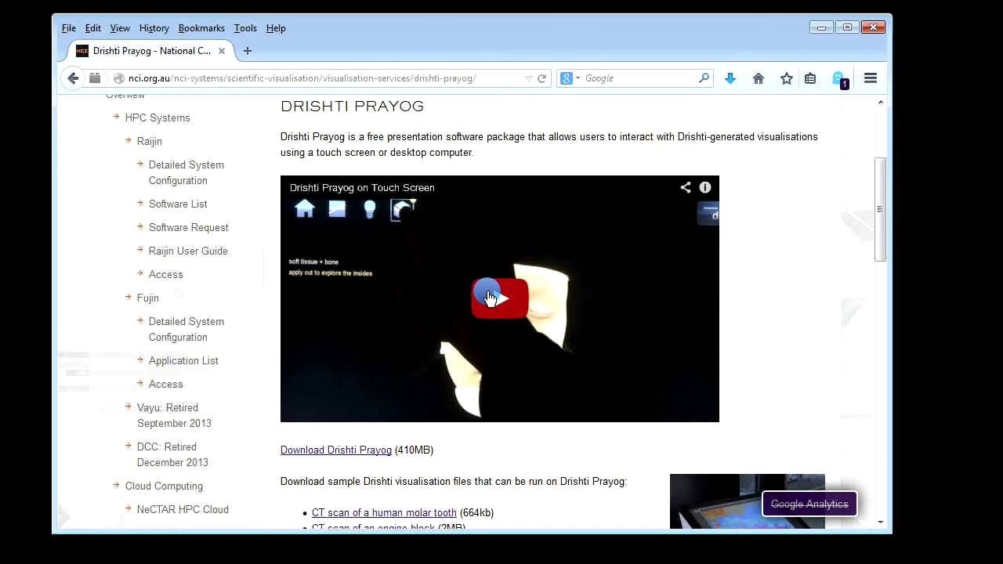
{"action": "left_click", "coordinate": [499, 298]}
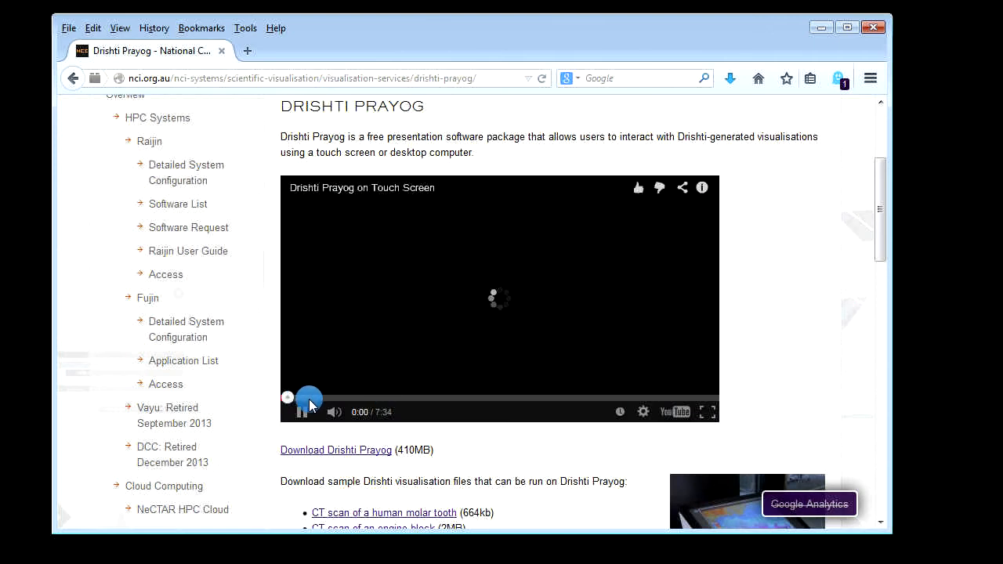
{"action": "left_click", "coordinate": [306, 411]}
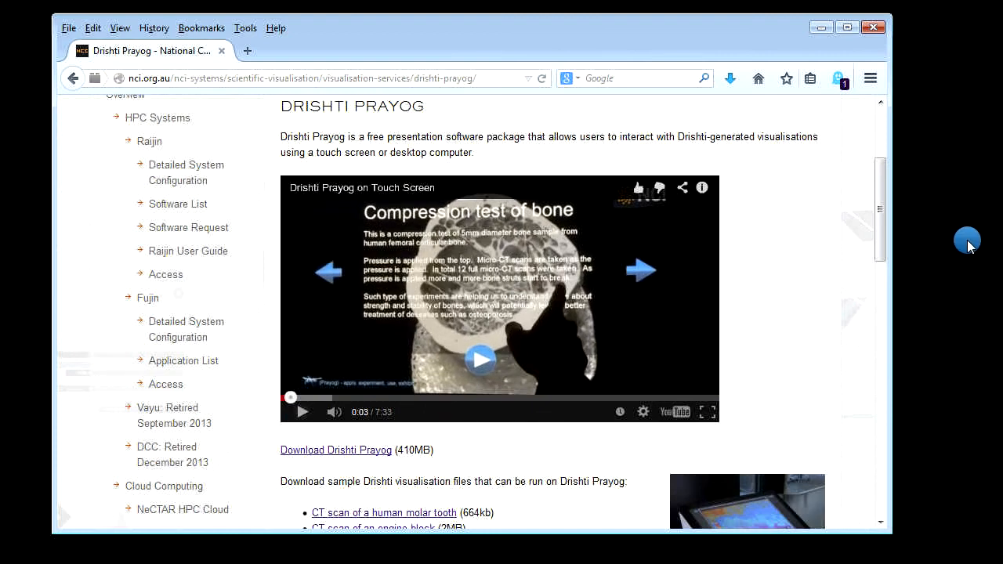
{"action": "scroll", "scroll_direction": "down", "scroll_amount": 3}
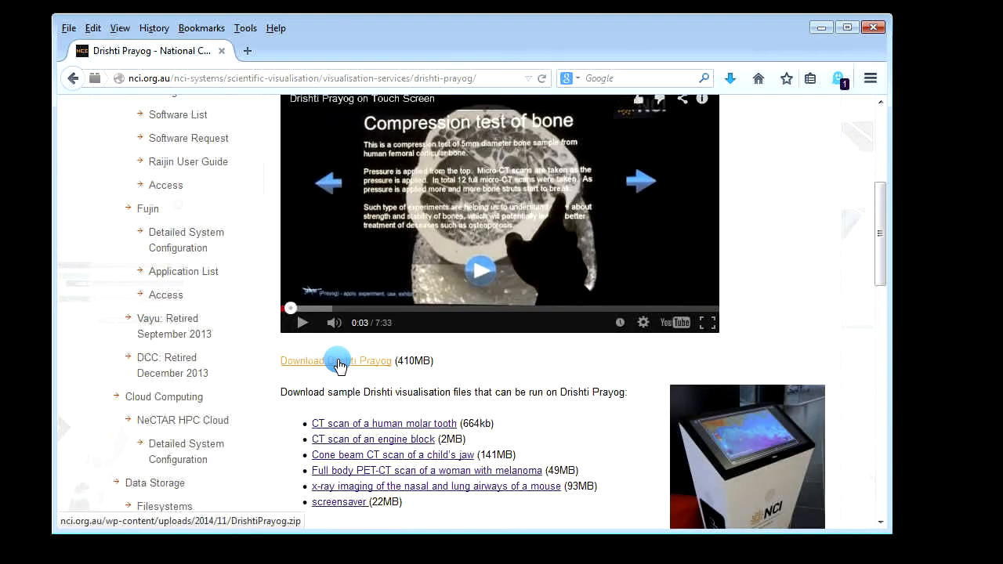
Step: Download the Drishti Prayog zip and the engine block sample with dTa OneClick
{"action": "right_click", "coordinate": [336, 360]}
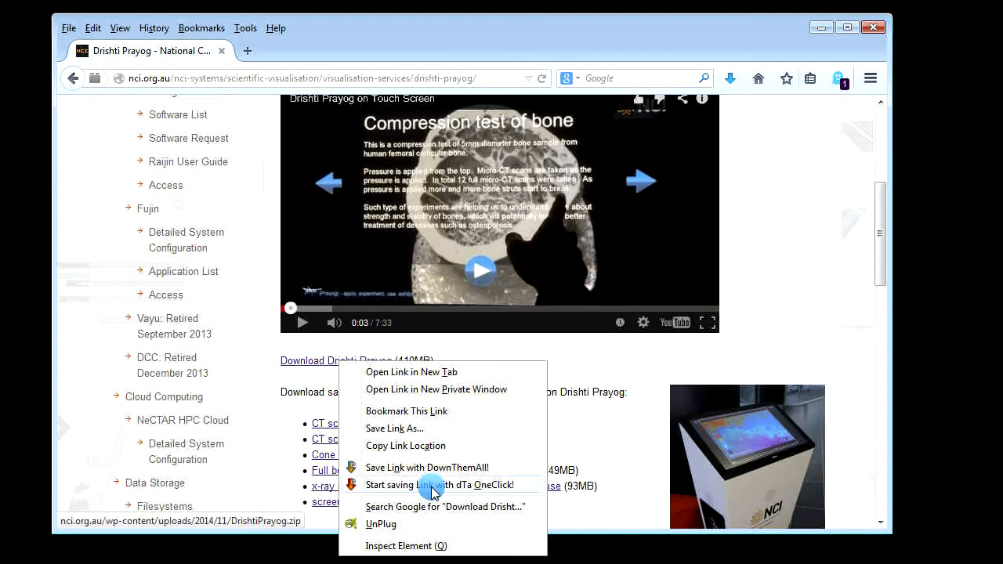
{"action": "left_click", "coordinate": [443, 484]}
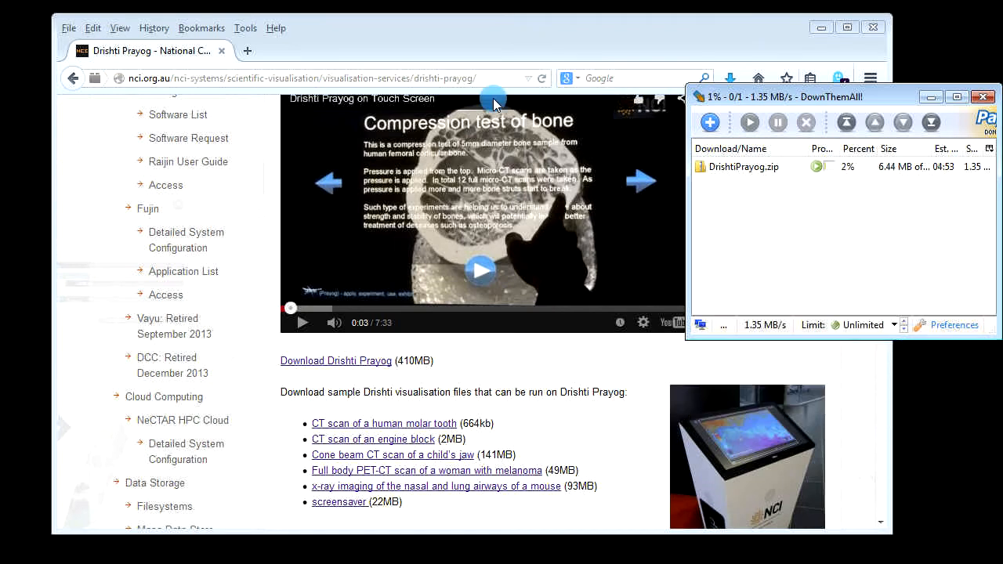
{"action": "scroll", "scroll_direction": "down", "scroll_amount": 3}
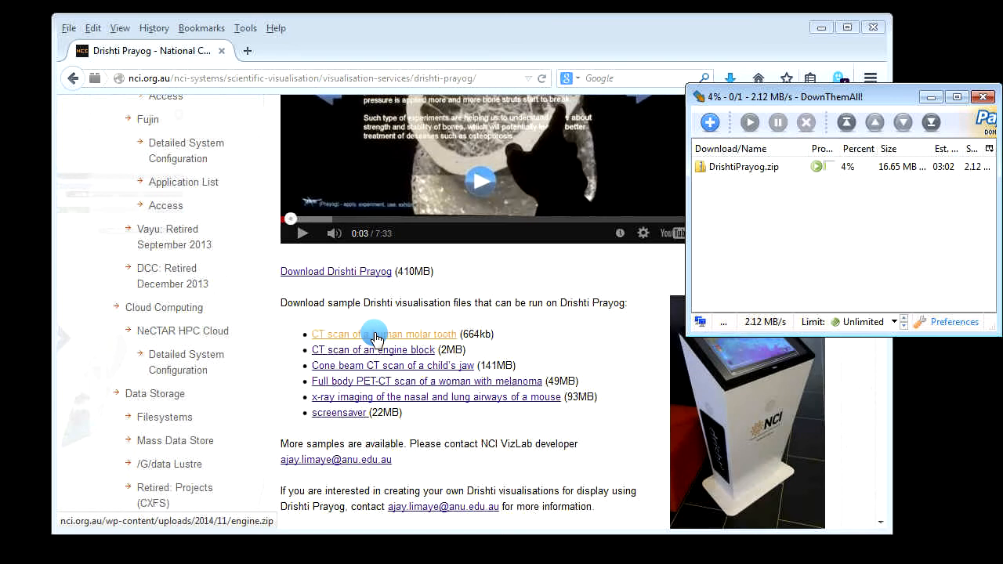
{"action": "right_click", "coordinate": [373, 349]}
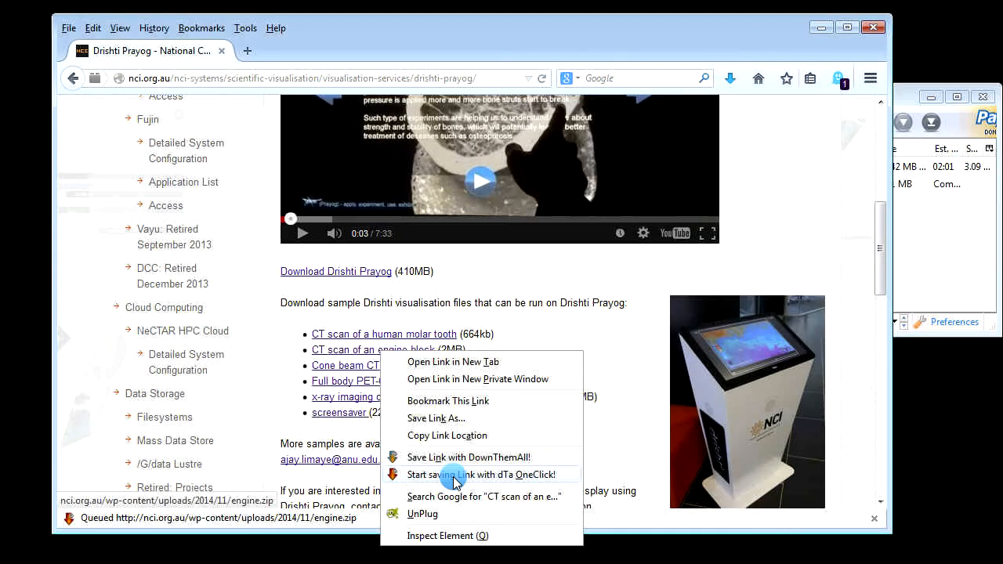
{"action": "left_click", "coordinate": [480, 474]}
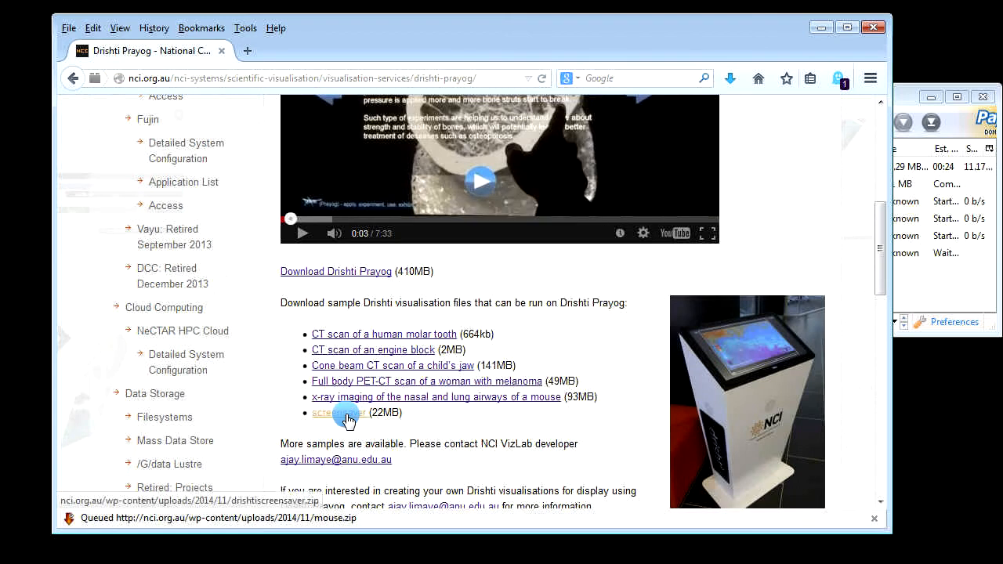
Step: Queue the screensaver sample and skip the duplicate engine.zip download
{"action": "right_click", "coordinate": [338, 413]}
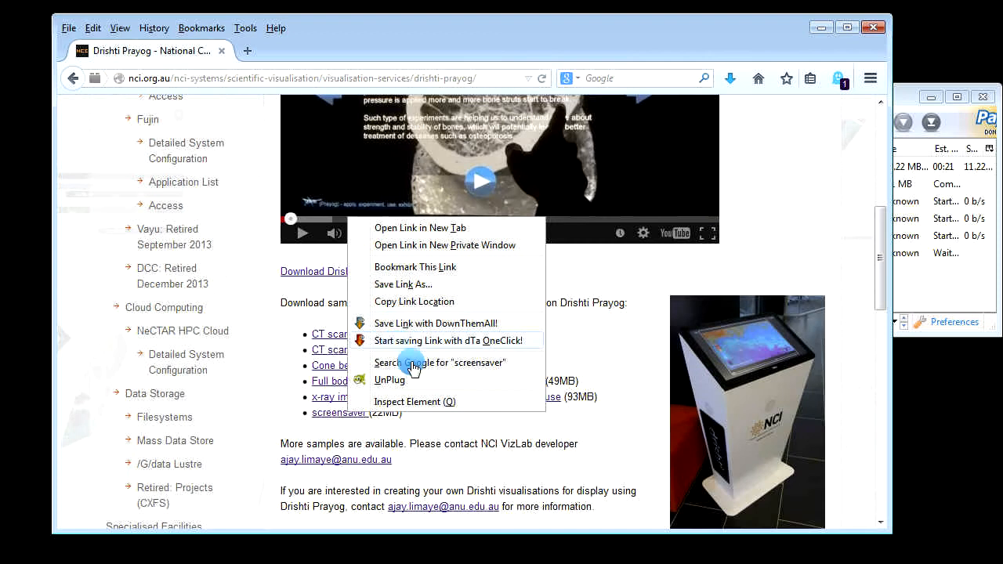
{"action": "left_click", "coordinate": [449, 340]}
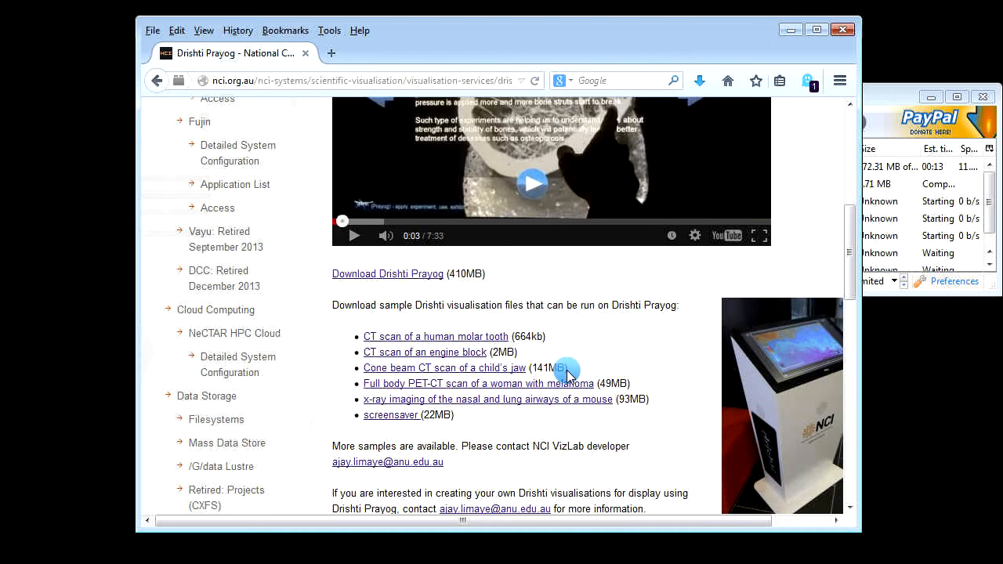
{"action": "scroll", "scroll_direction": "down", "scroll_amount": 3}
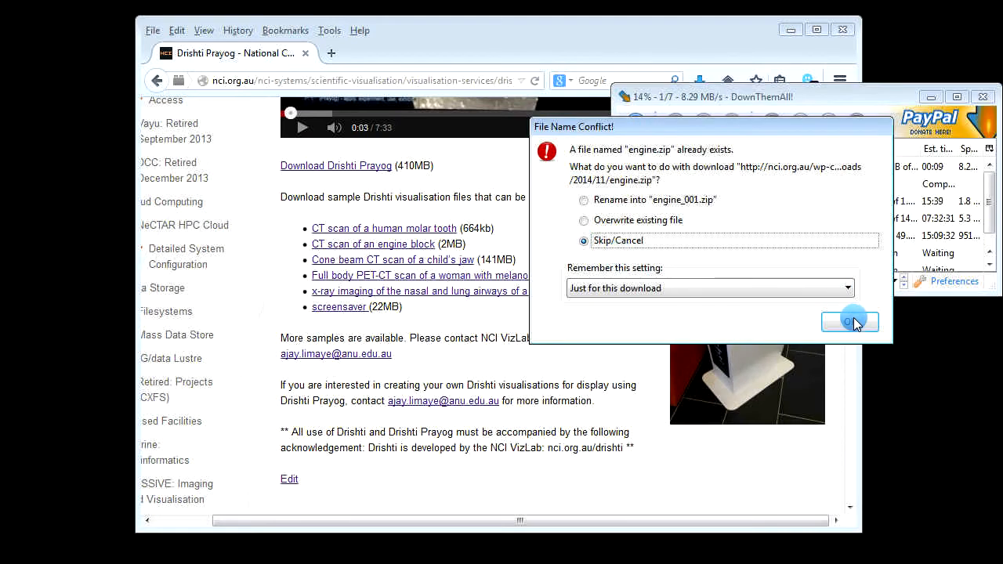
{"action": "left_click", "coordinate": [849, 321]}
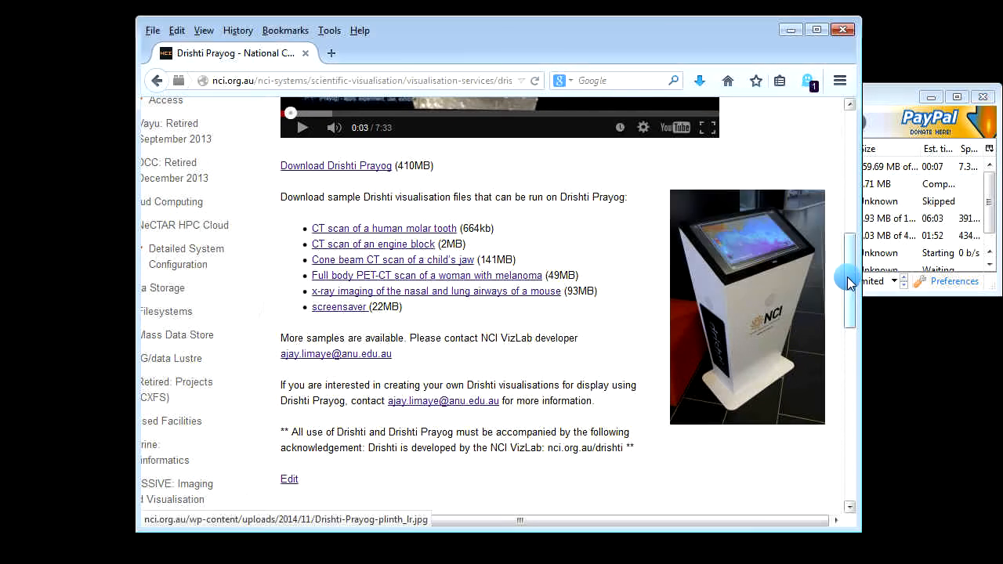
{"action": "scroll", "scroll_direction": "down", "scroll_amount": 3}
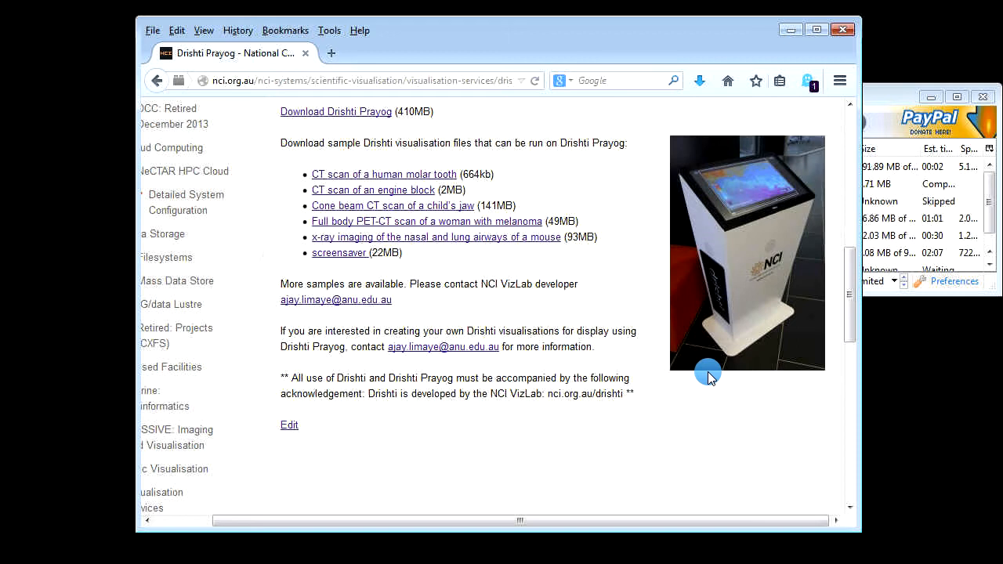
{"action": "mouse_move", "coordinate": [899, 97]}
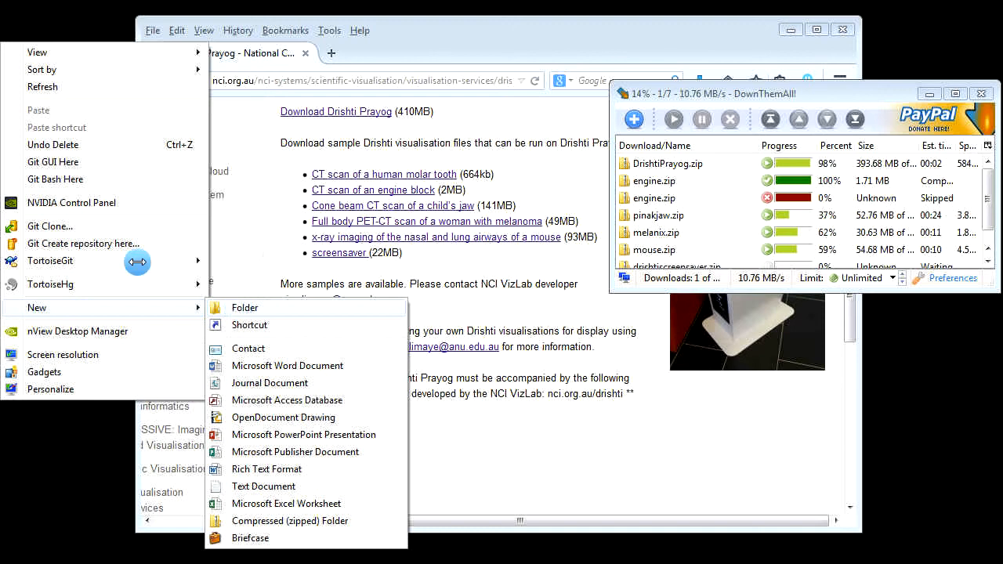
Step: Add a new folder on the desktop and name it 'Drishti Prayog'
{"action": "left_click", "coordinate": [245, 307]}
{"action": "type", "text": "Drishti Prayog"}
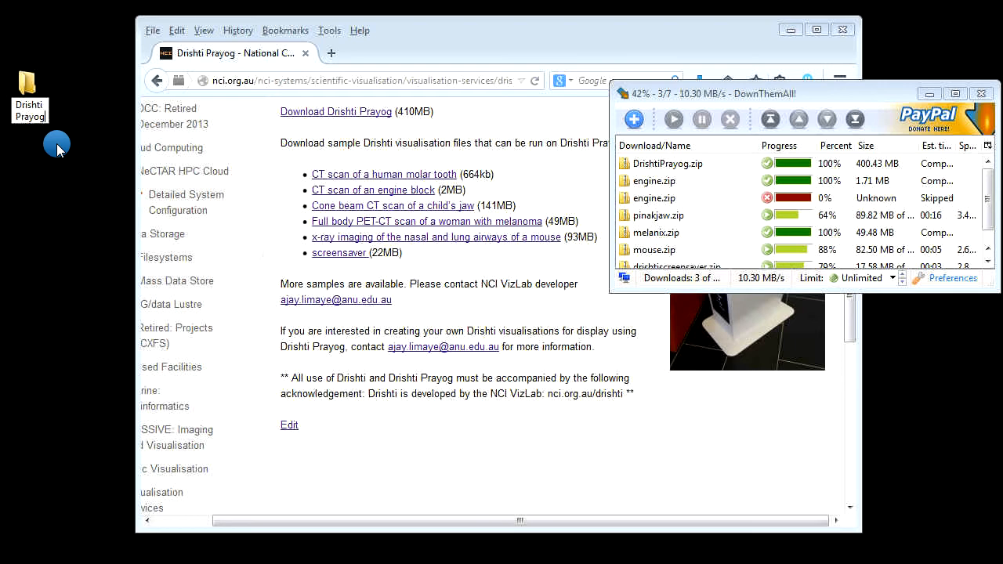
{"action": "left_click", "coordinate": [29, 86]}
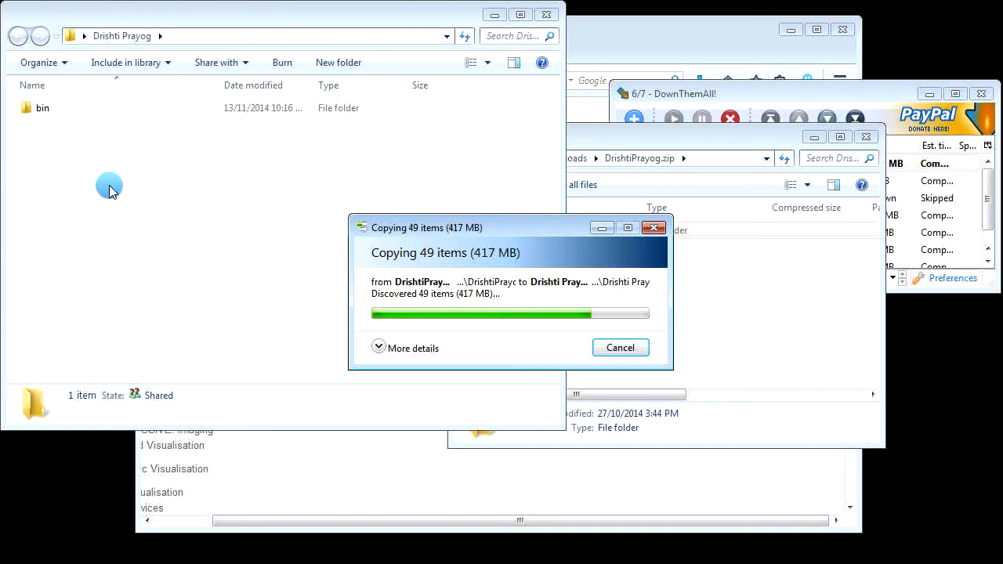
Step: Copy the DrishtiPrayog.zip contents into the Drishti Prayog folder and open bin
{"action": "left_click", "coordinate": [43, 107]}
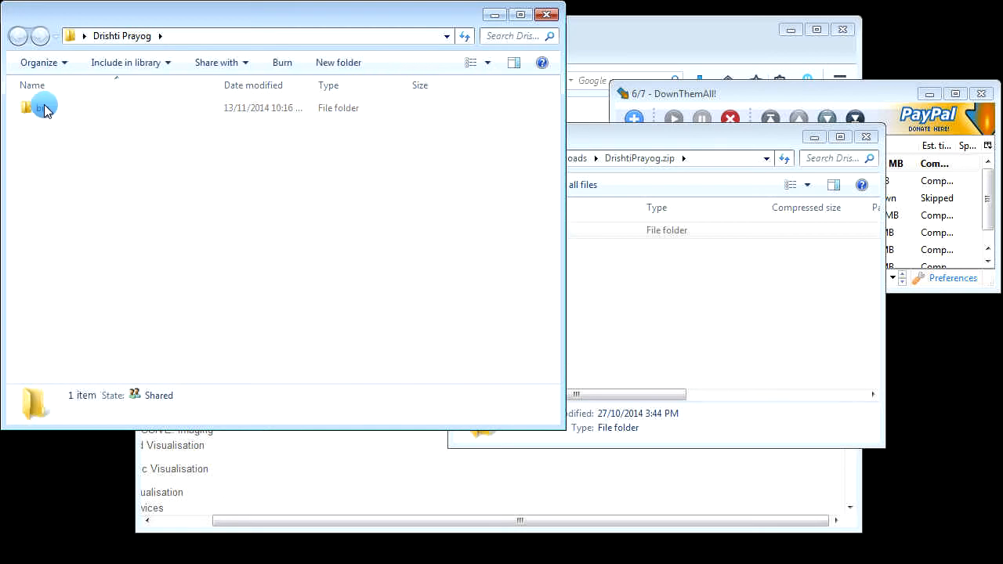
{"action": "double_click", "coordinate": [39, 107]}
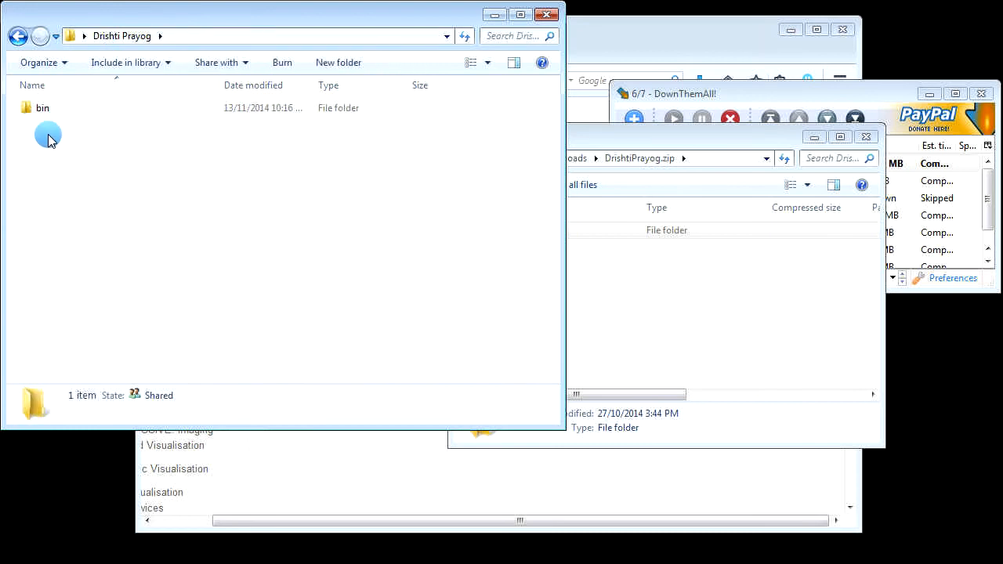
{"action": "mouse_move", "coordinate": [43, 141]}
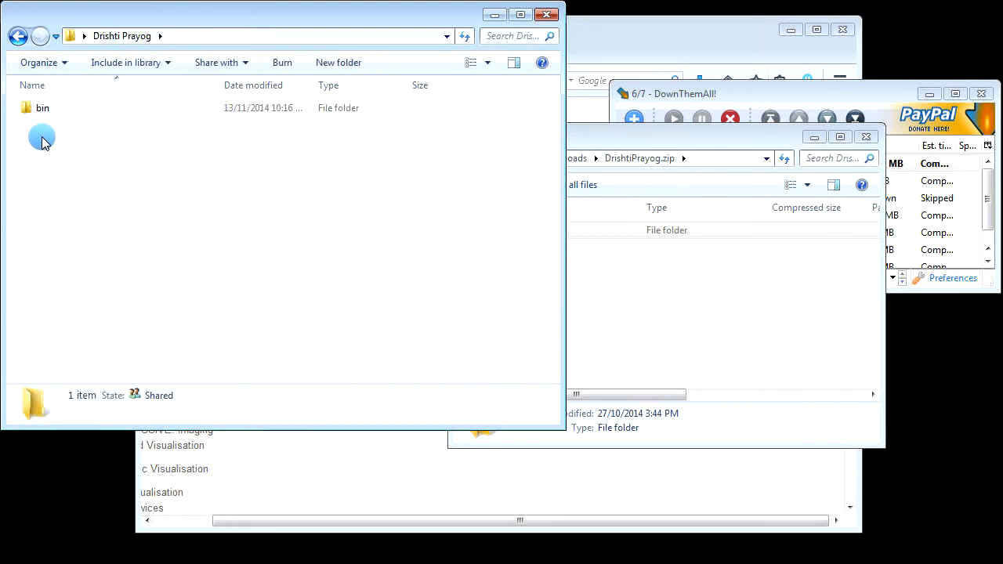
Step: Name the new folder 'Drishti Prayog Projects' and open it
{"action": "right_click", "coordinate": [43, 141]}
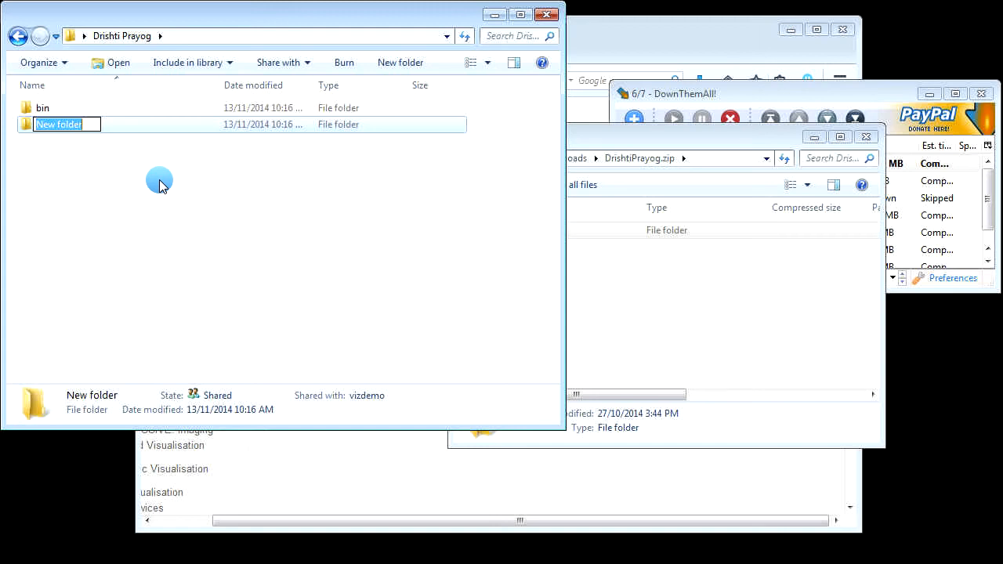
{"action": "type", "text": "Drishti Prayog Projects"}
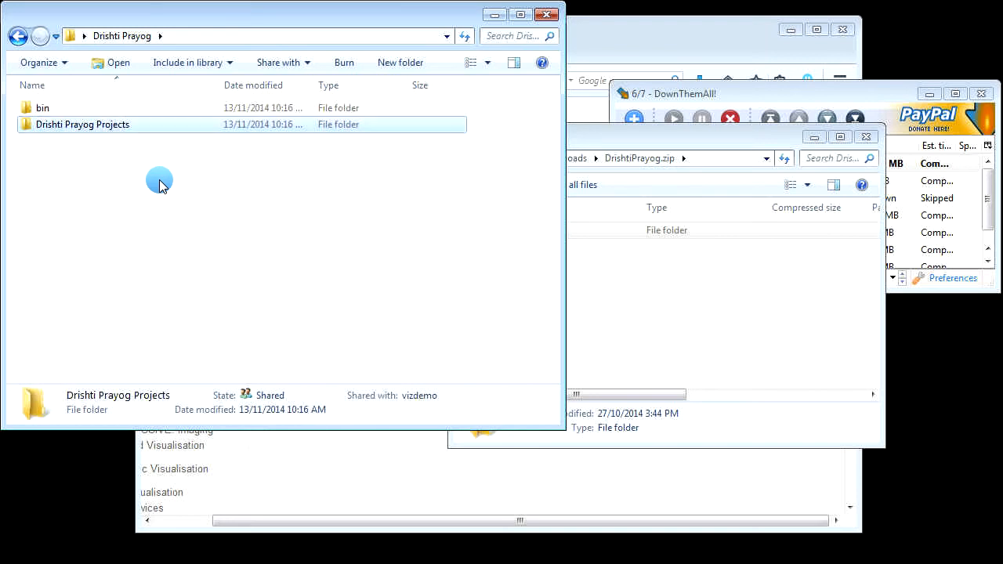
{"action": "double_click", "coordinate": [82, 124]}
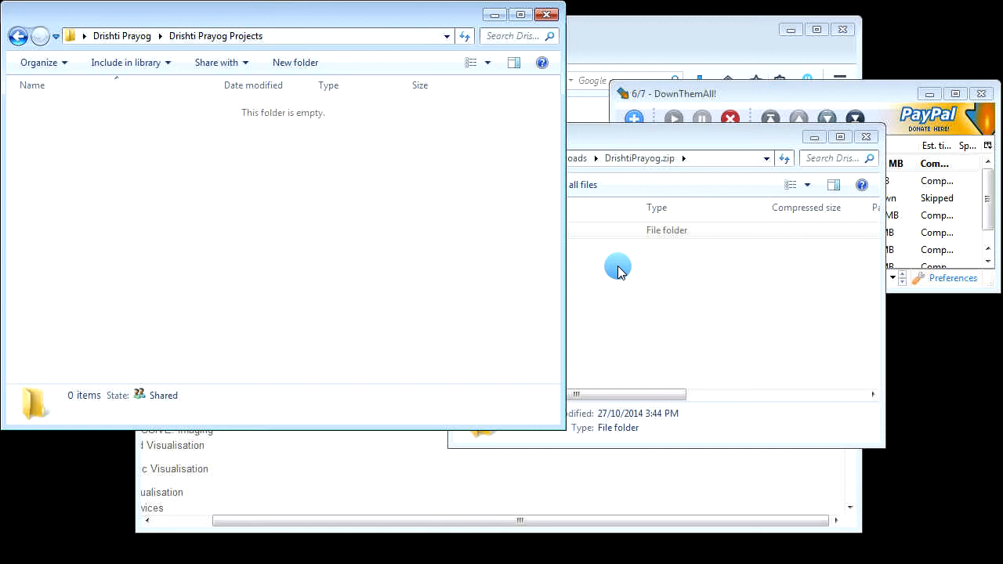
Step: Extract the downloaded pinakjaw and melanix archives from DownThemAll! into Drishti Prayog Projects
{"action": "left_click", "coordinate": [658, 181]}
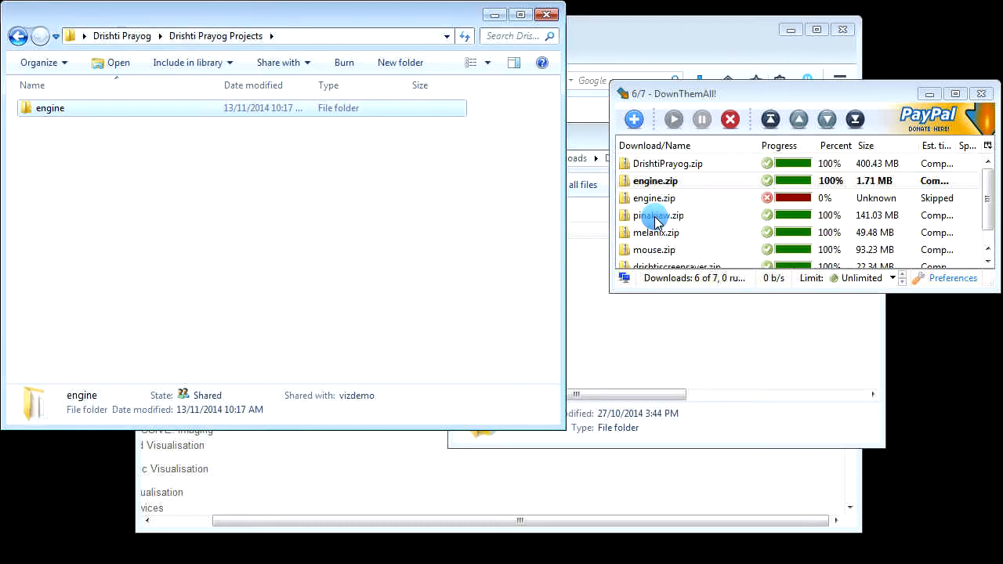
{"action": "double_click", "coordinate": [658, 214]}
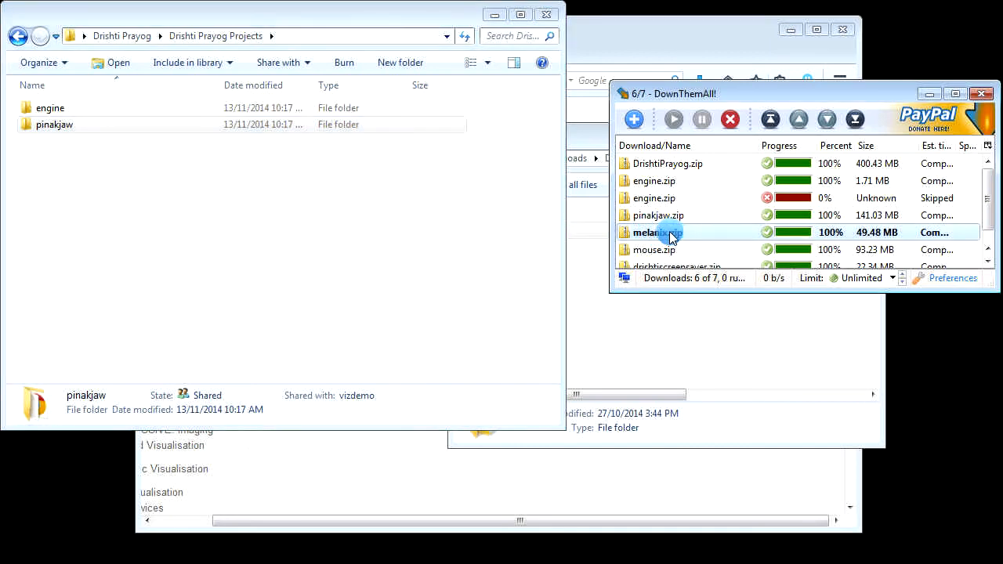
{"action": "double_click", "coordinate": [648, 231]}
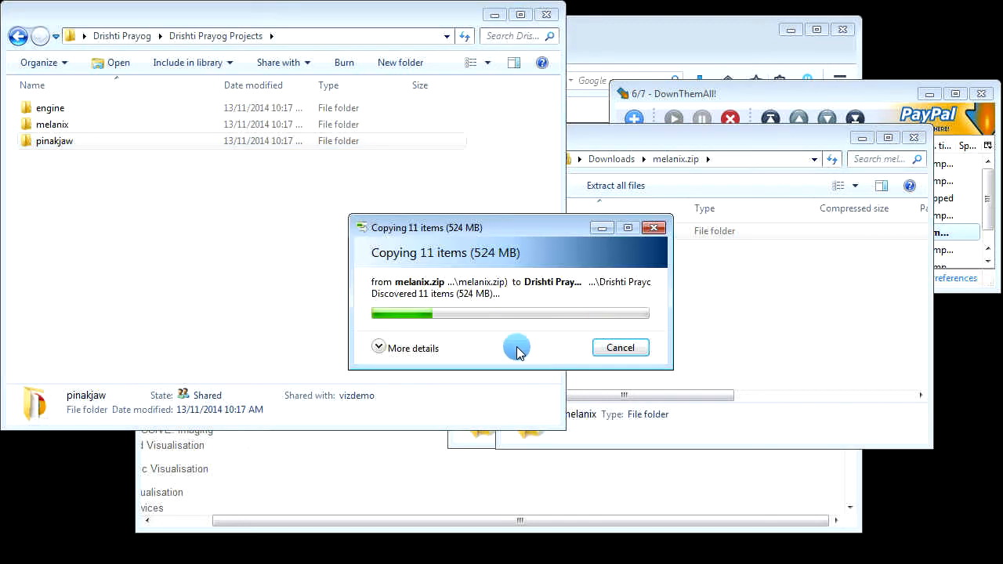
{"action": "mouse_move", "coordinate": [734, 360]}
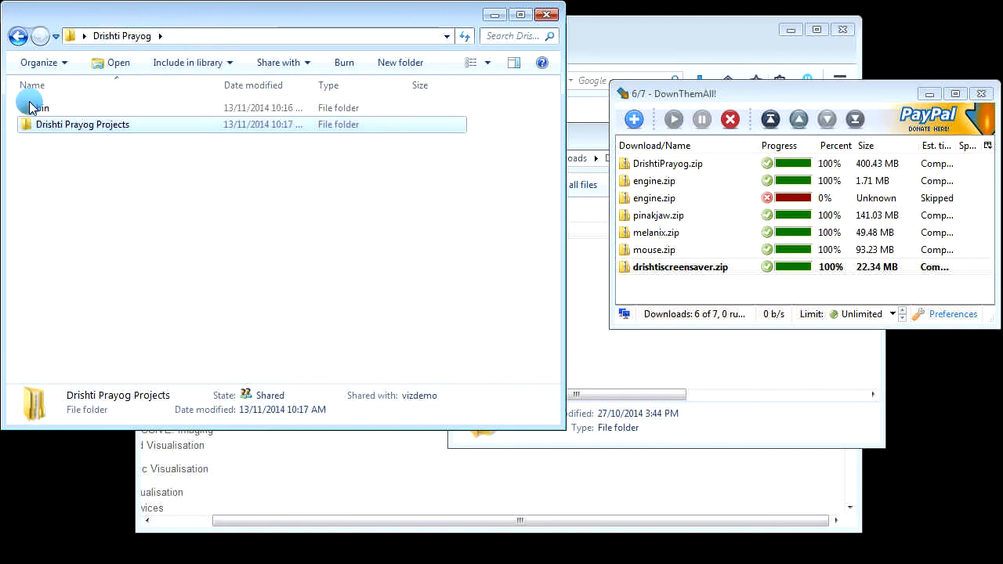
{"action": "mouse_move", "coordinate": [43, 118]}
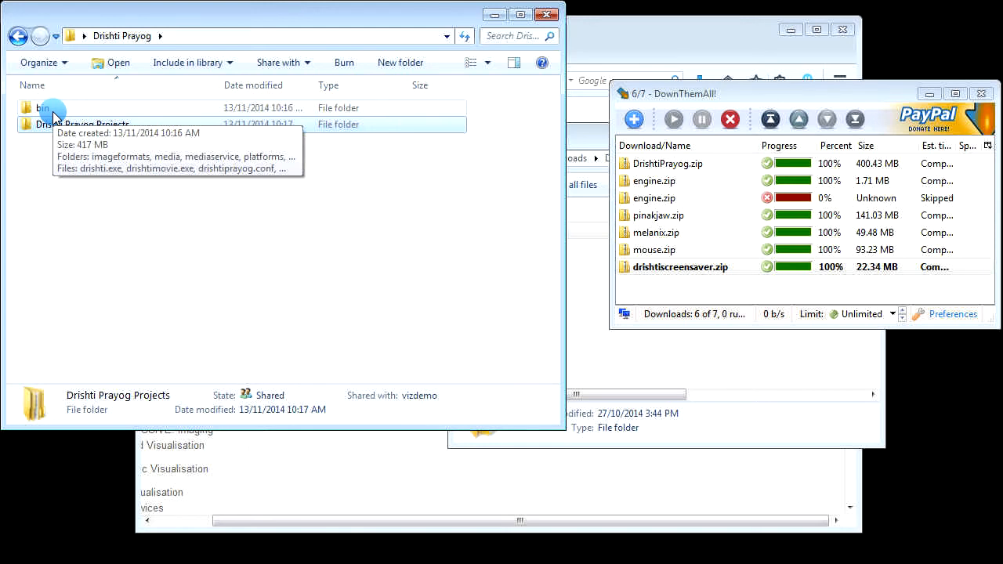
{"action": "mouse_move", "coordinate": [24, 129]}
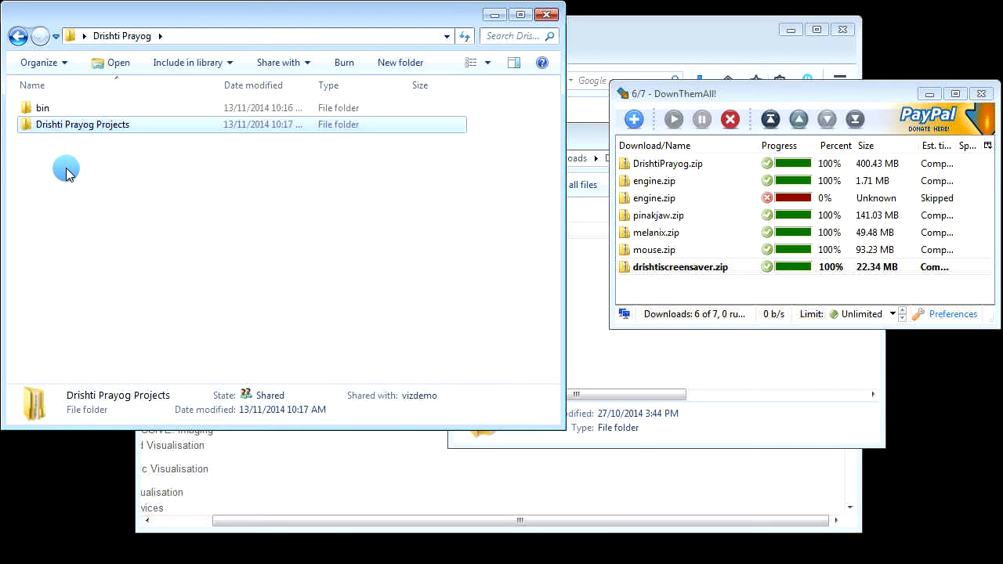
Step: Open Drishti Prayog Projects and view the 21 images in drishtiscreensaver
{"action": "double_click", "coordinate": [82, 124]}
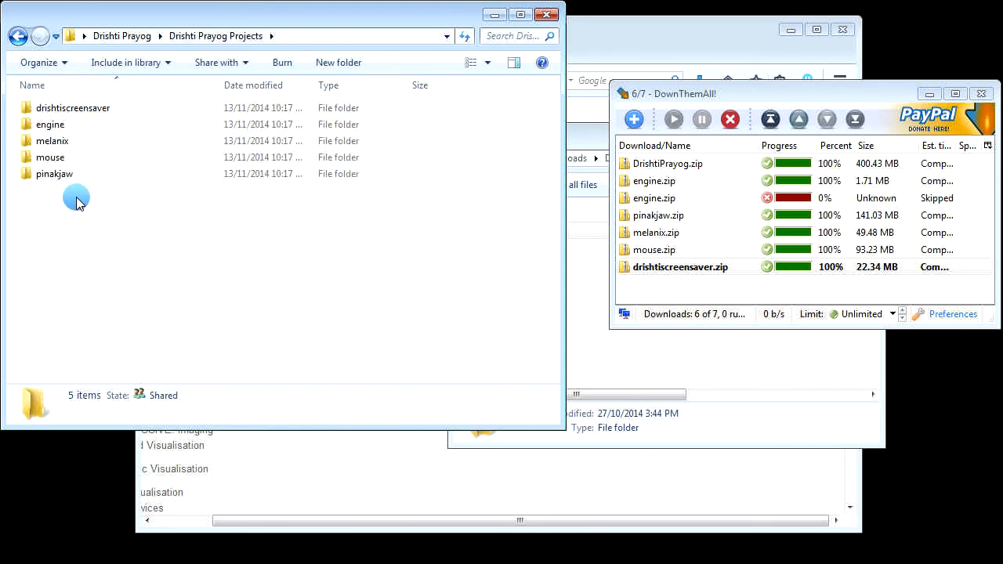
{"action": "left_click", "coordinate": [72, 107]}
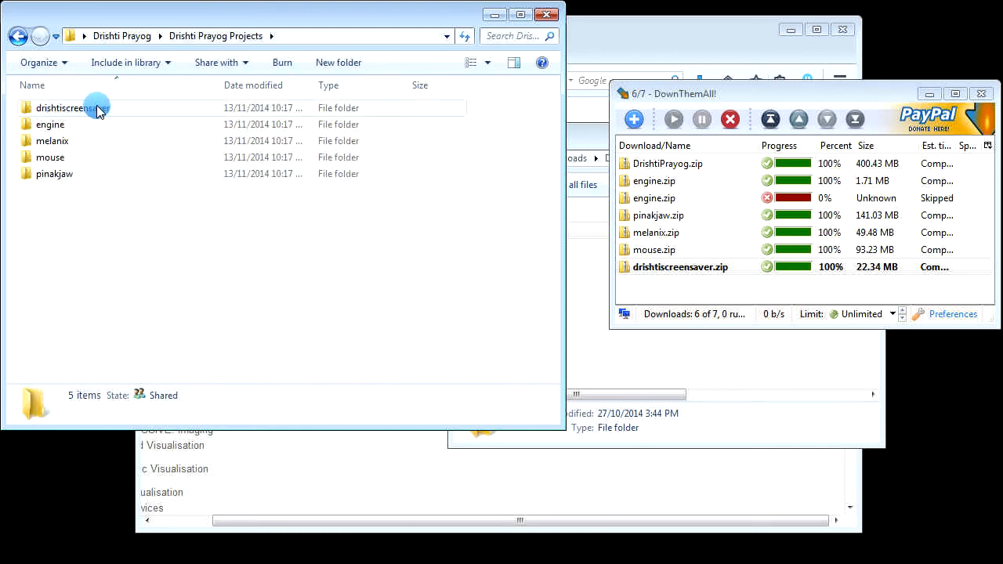
{"action": "mouse_move", "coordinate": [58, 121]}
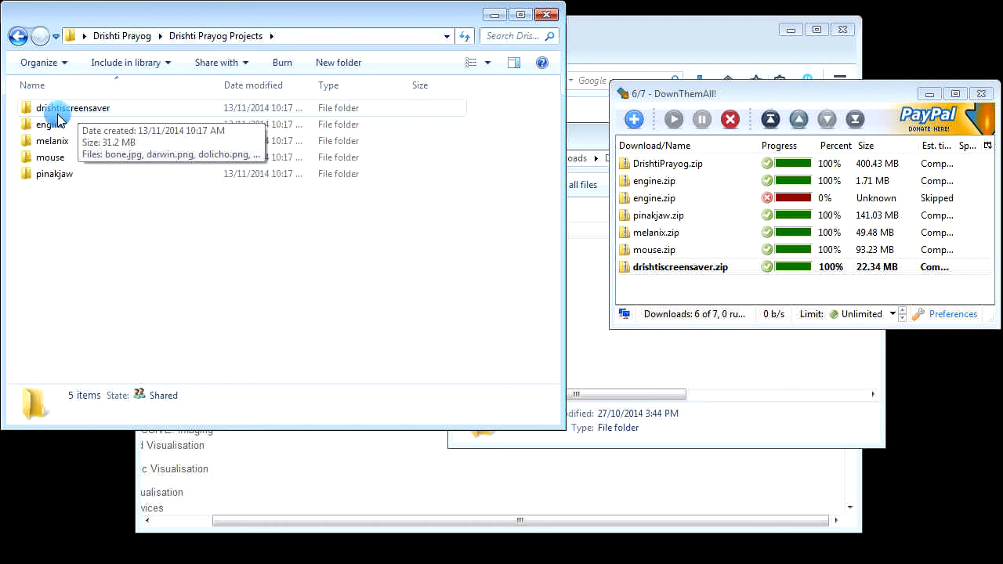
{"action": "mouse_move", "coordinate": [82, 120]}
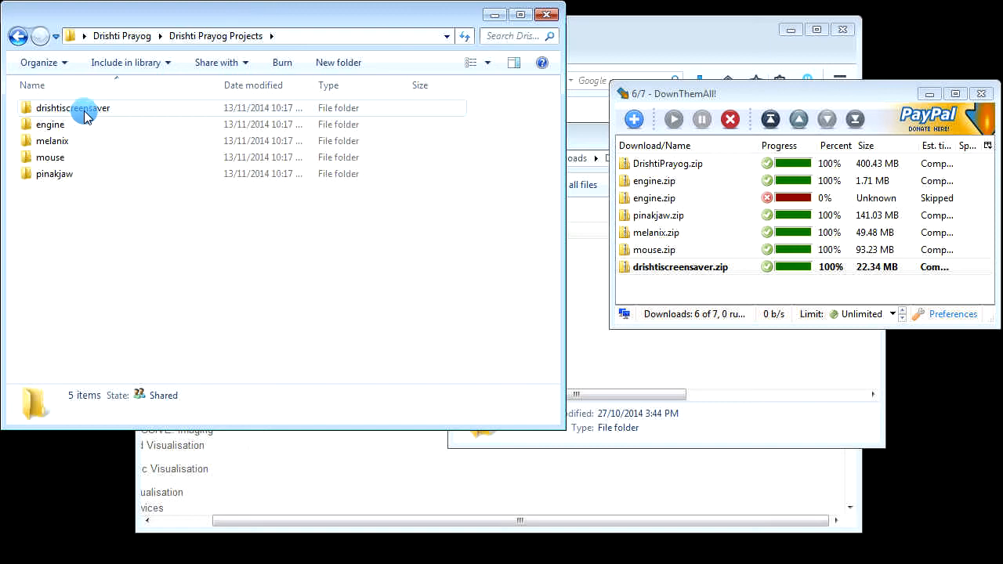
{"action": "double_click", "coordinate": [73, 108]}
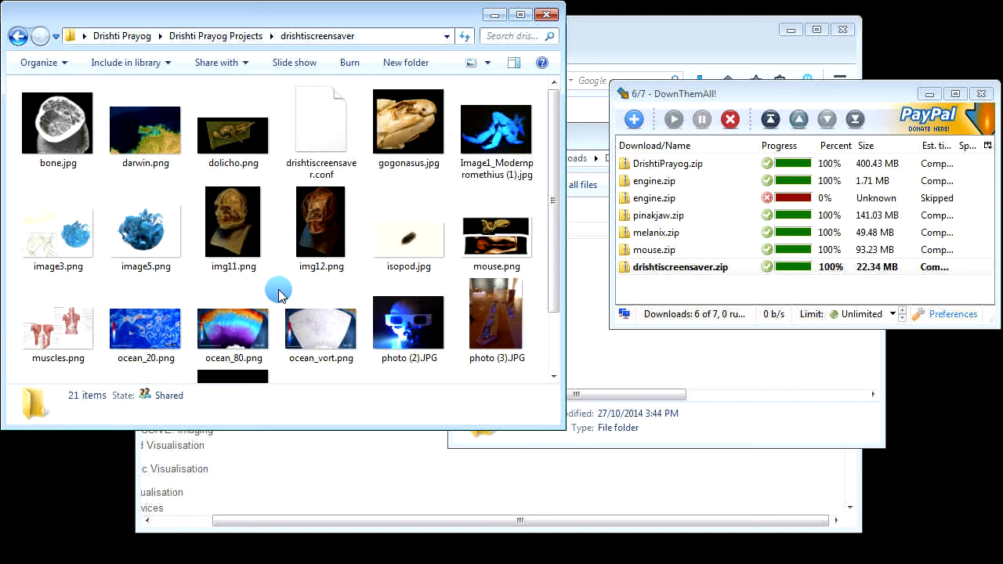
{"action": "mouse_move", "coordinate": [264, 288]}
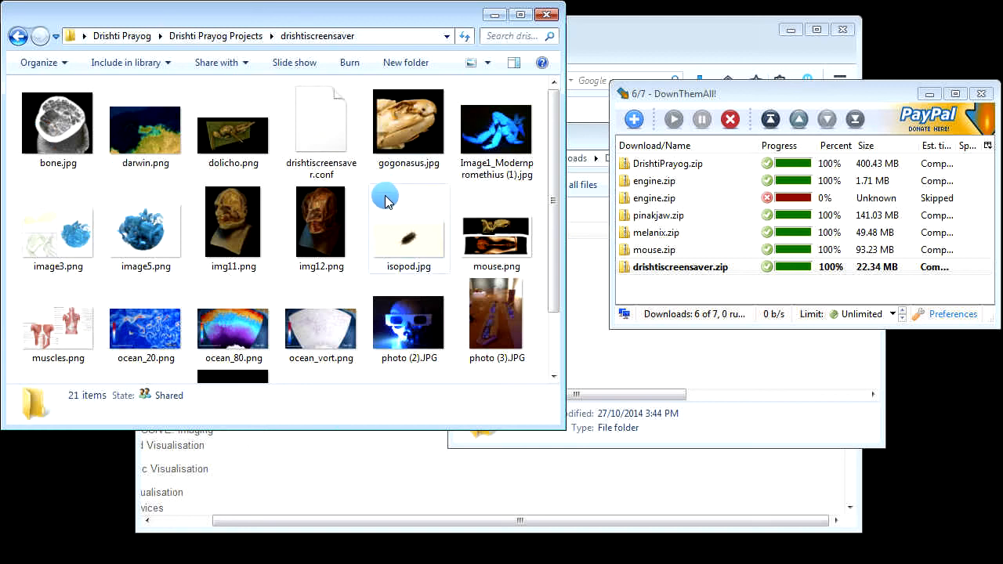
{"action": "mouse_move", "coordinate": [302, 146]}
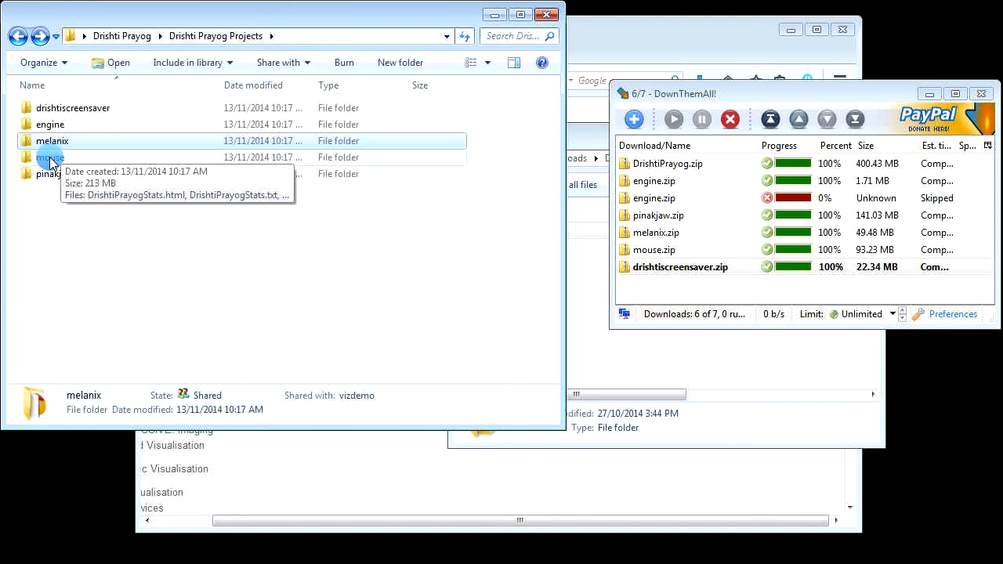
Step: Check the pinakjaw folder, close the download manager, and launch drishtiprayog.exe from bin
{"action": "left_click", "coordinate": [50, 157]}
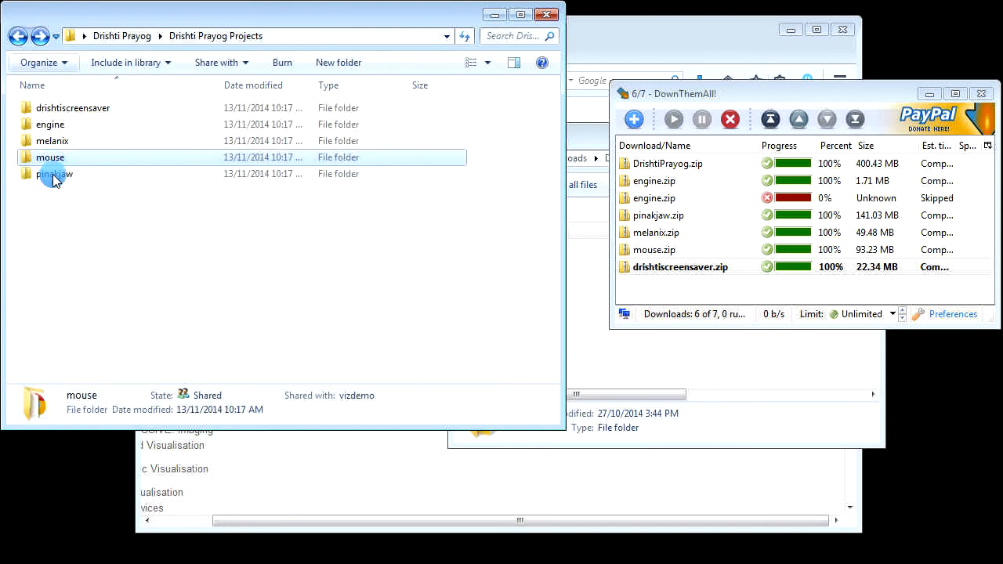
{"action": "double_click", "coordinate": [55, 173]}
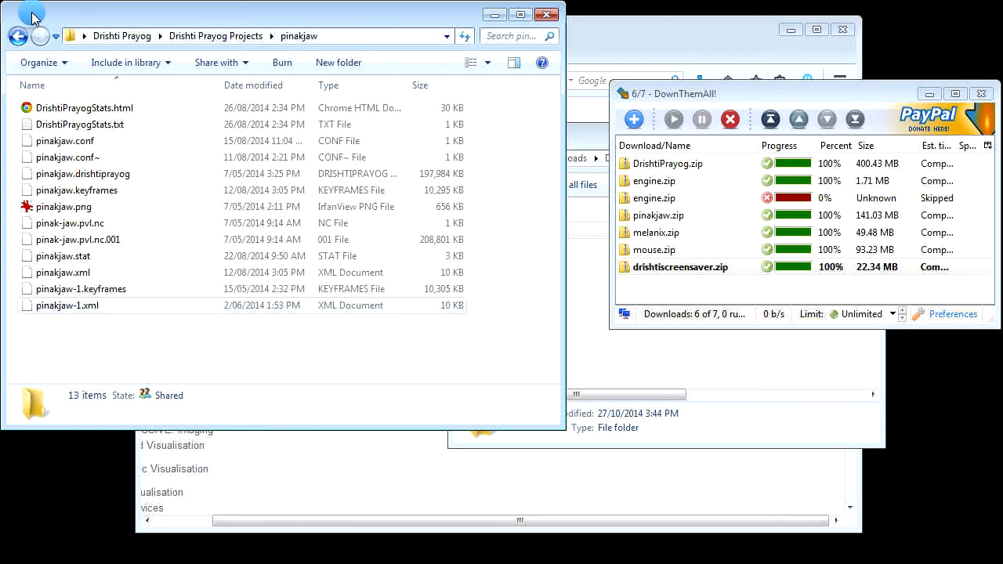
{"action": "left_click", "coordinate": [18, 36]}
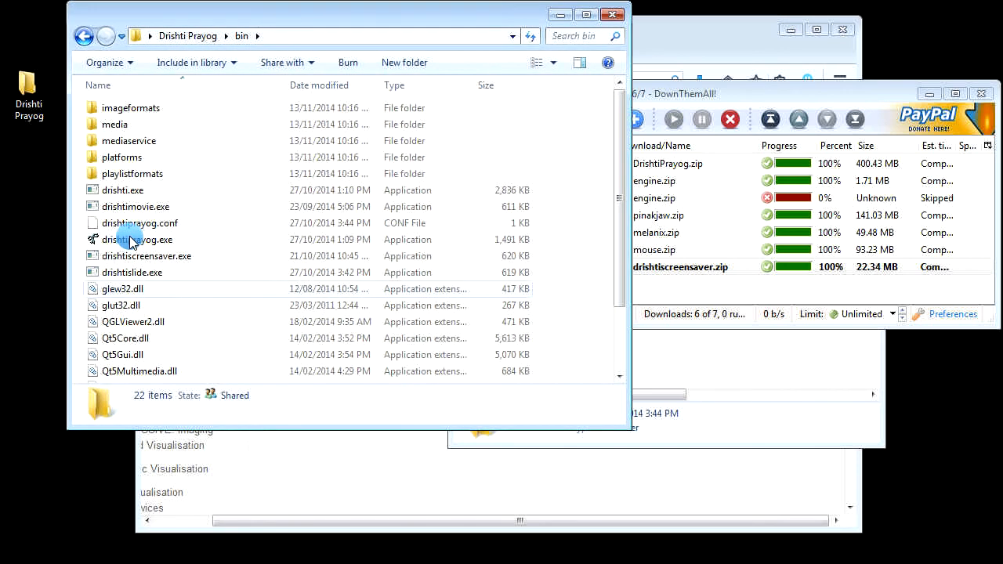
{"action": "mouse_move", "coordinate": [137, 239]}
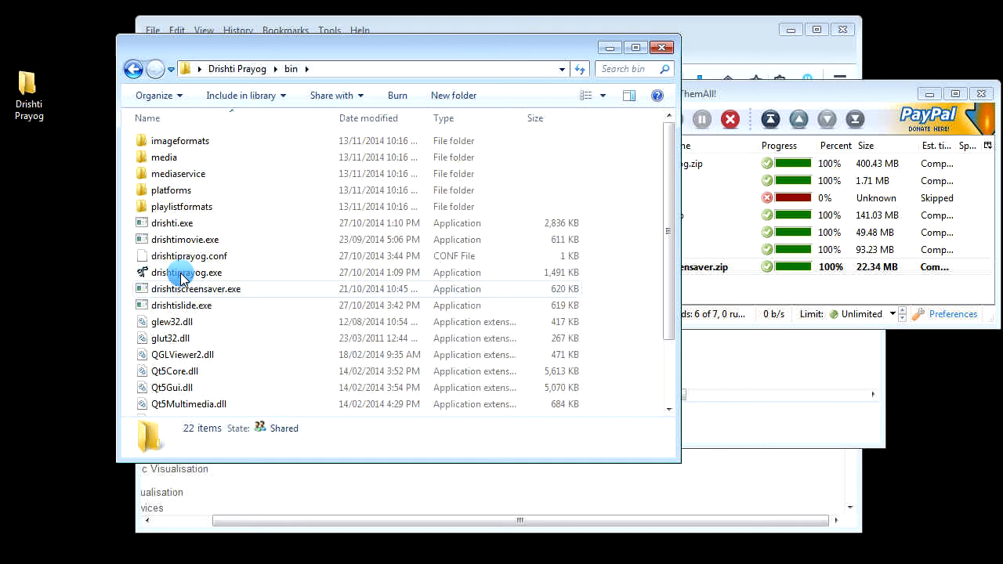
{"action": "mouse_move", "coordinate": [186, 272]}
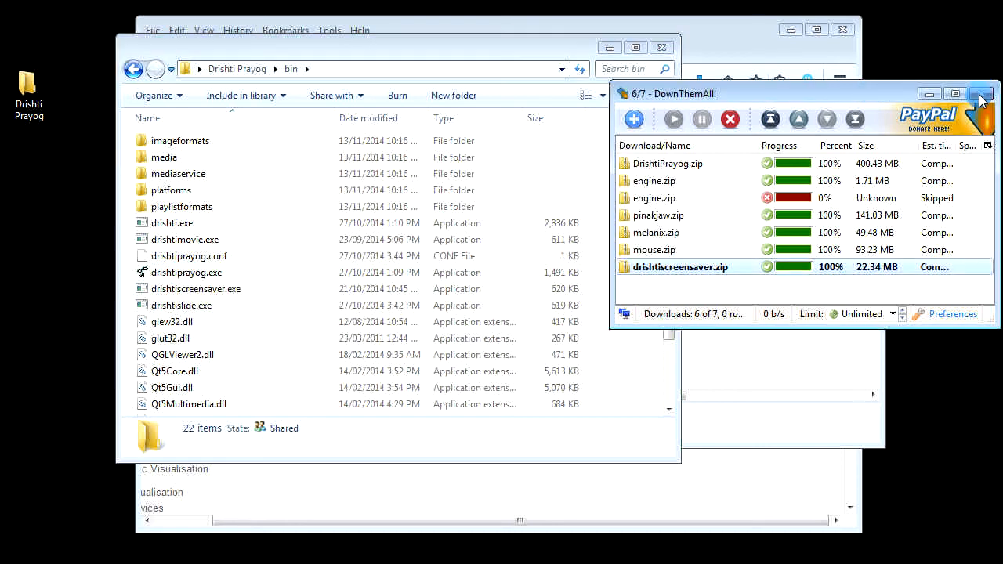
{"action": "left_click", "coordinate": [981, 94]}
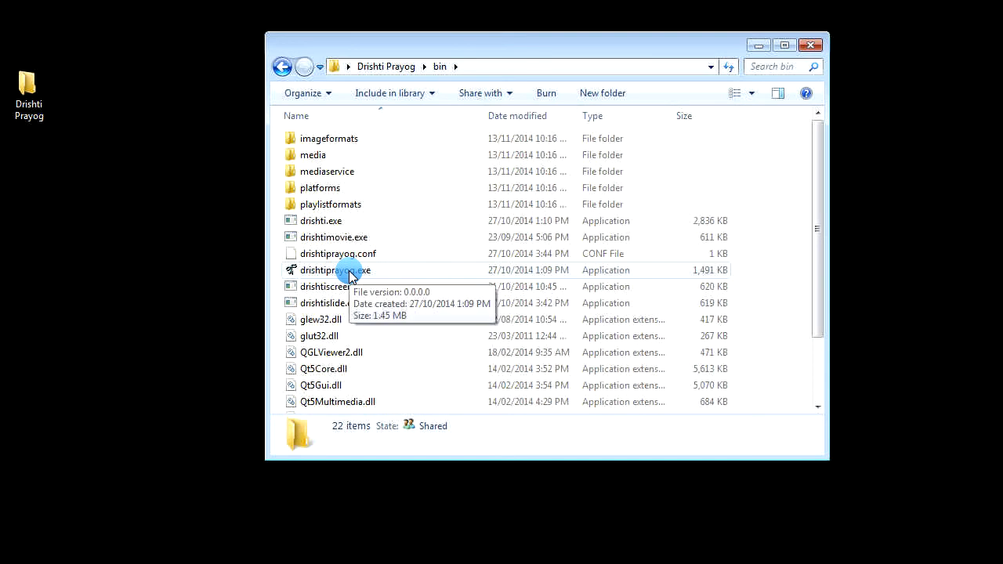
{"action": "left_click", "coordinate": [335, 270]}
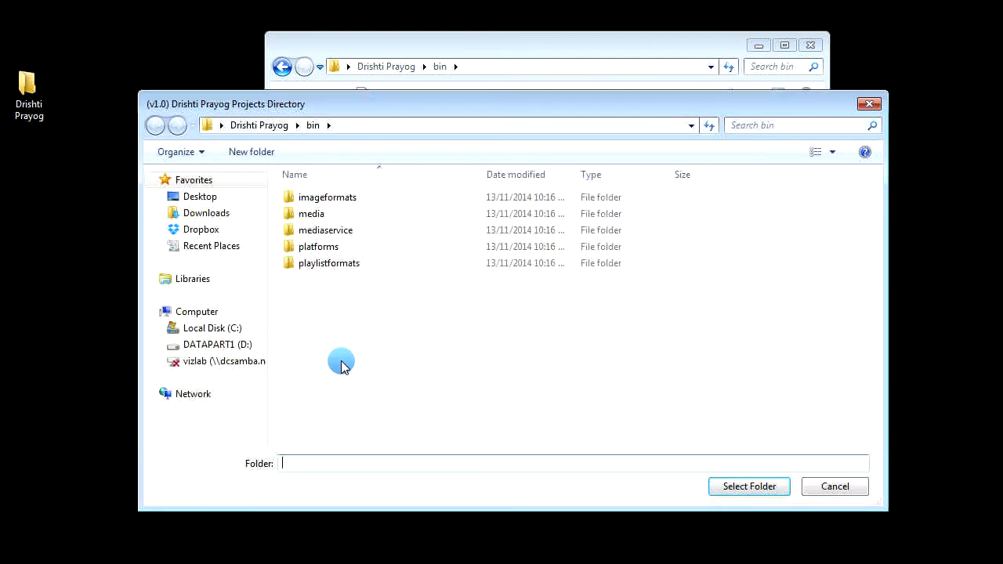
{"action": "mouse_move", "coordinate": [334, 363]}
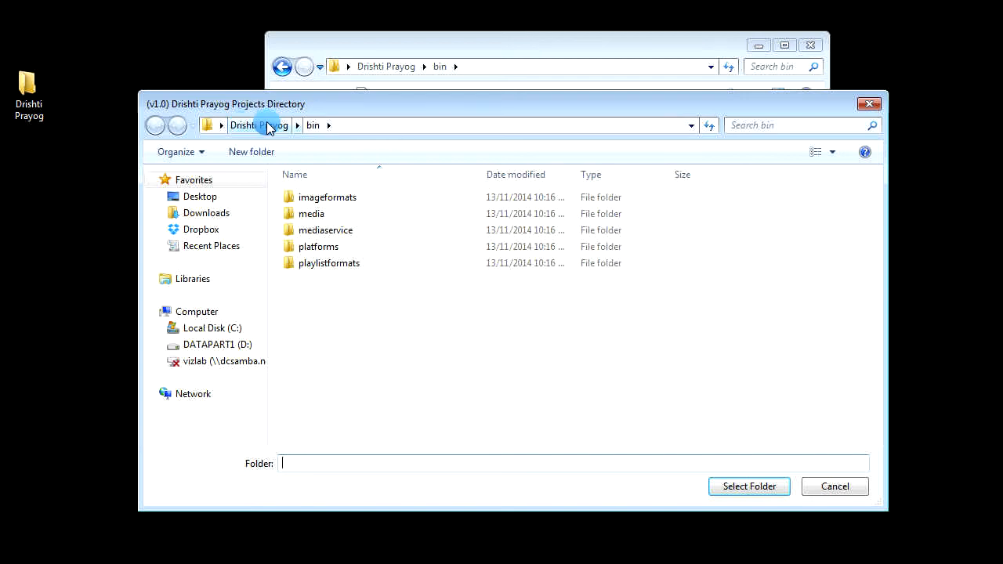
Step: In the Projects Directory dialog, select Drishti Prayog > Drishti Prayog Projects and confirm
{"action": "left_click", "coordinate": [259, 125]}
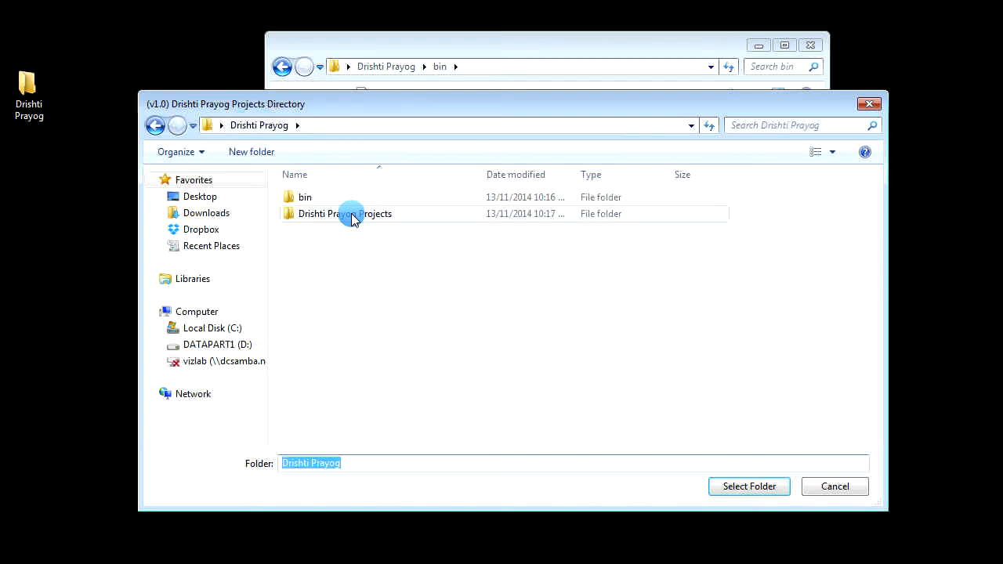
{"action": "left_click", "coordinate": [345, 213]}
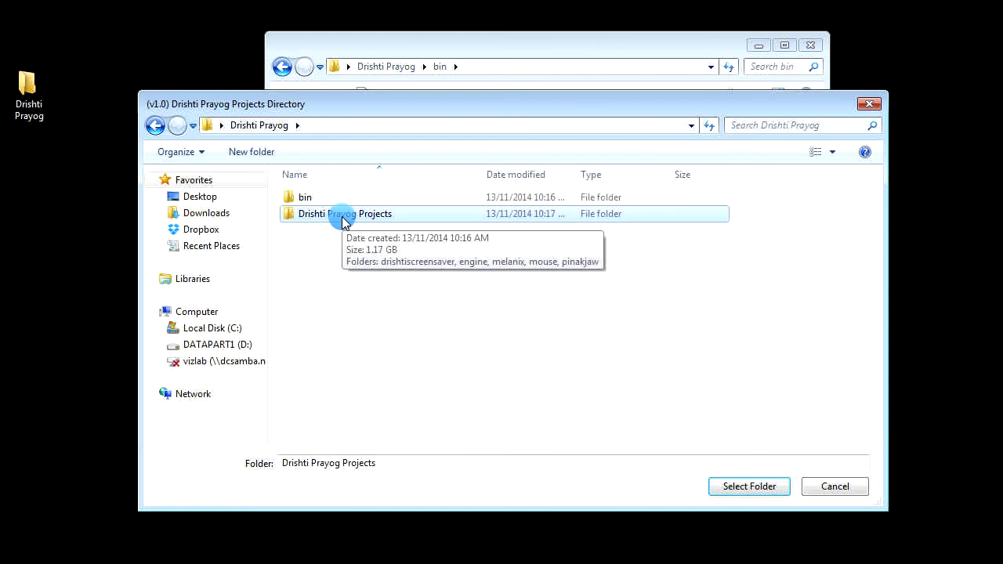
{"action": "mouse_move", "coordinate": [442, 226]}
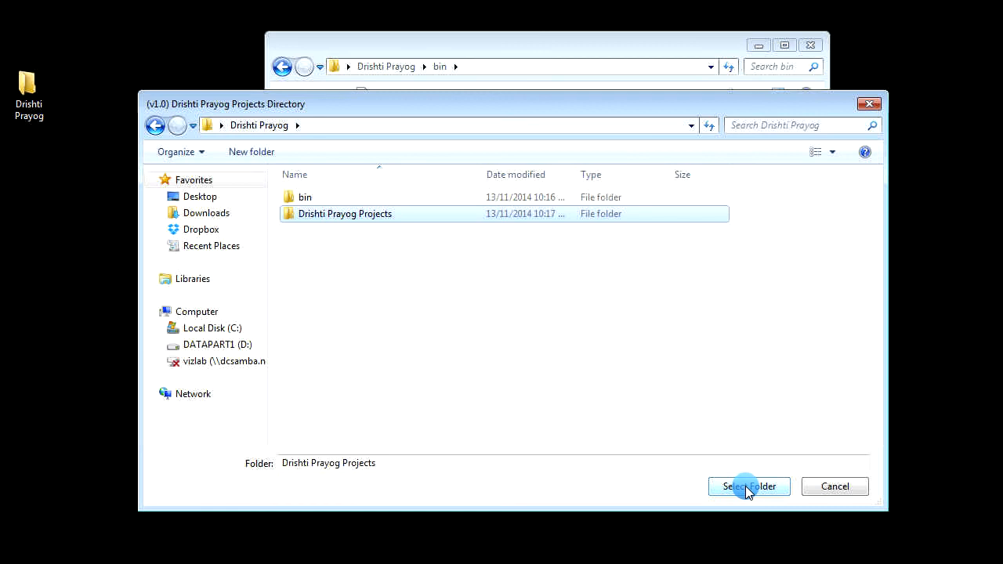
{"action": "left_click", "coordinate": [748, 485]}
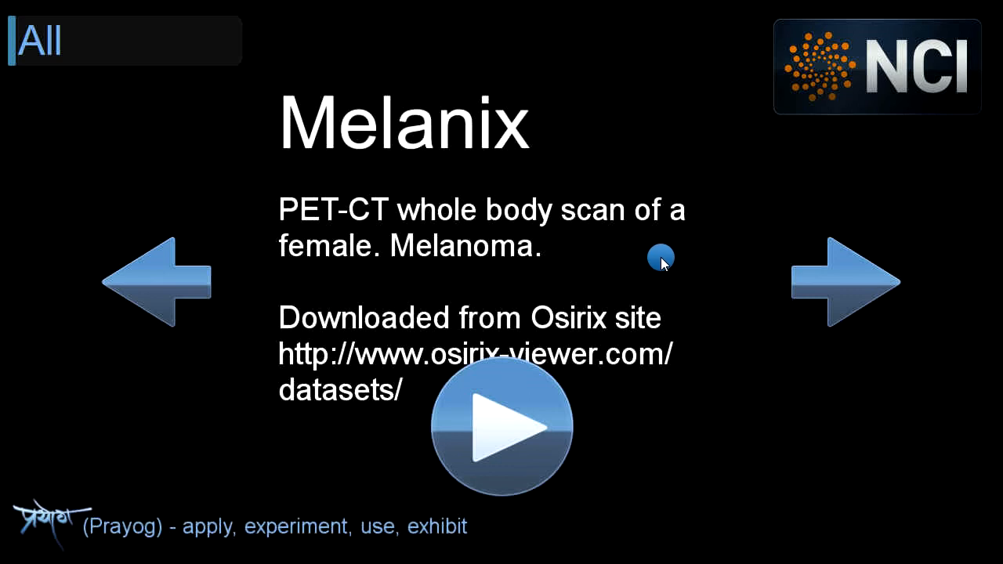
{"action": "mouse_move", "coordinate": [413, 274]}
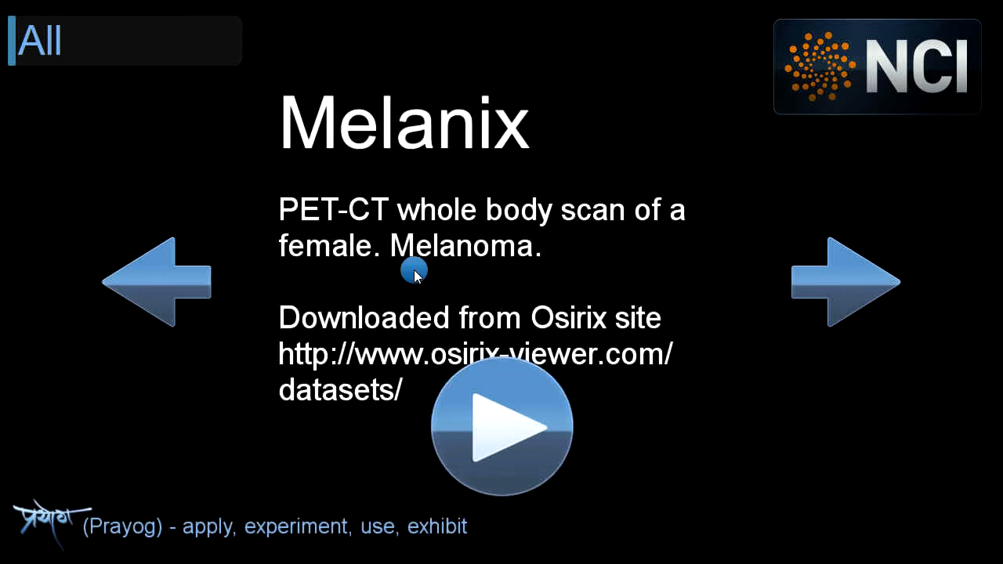
Step: Start the sample head project showing soft tissue and bone
{"action": "left_click", "coordinate": [501, 426]}
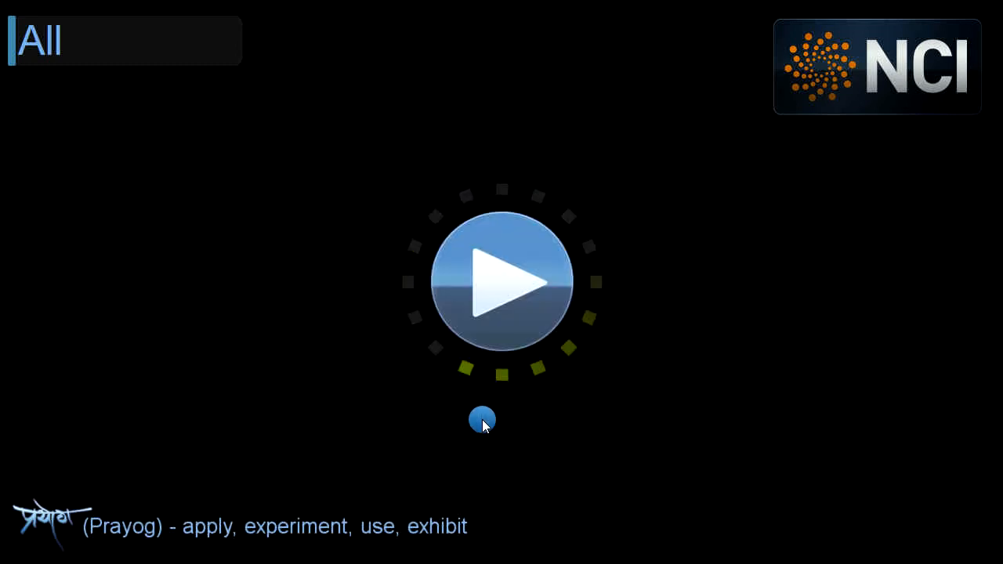
{"action": "left_click", "coordinate": [502, 280]}
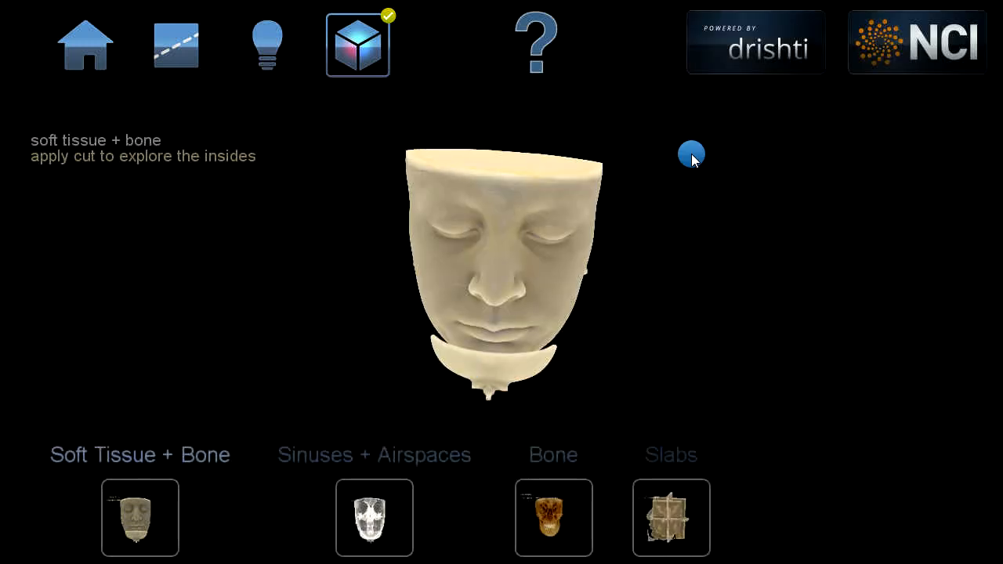
Step: Switch to the Sinuses + Airspaces view and skim through the help video
{"action": "left_click", "coordinate": [754, 43]}
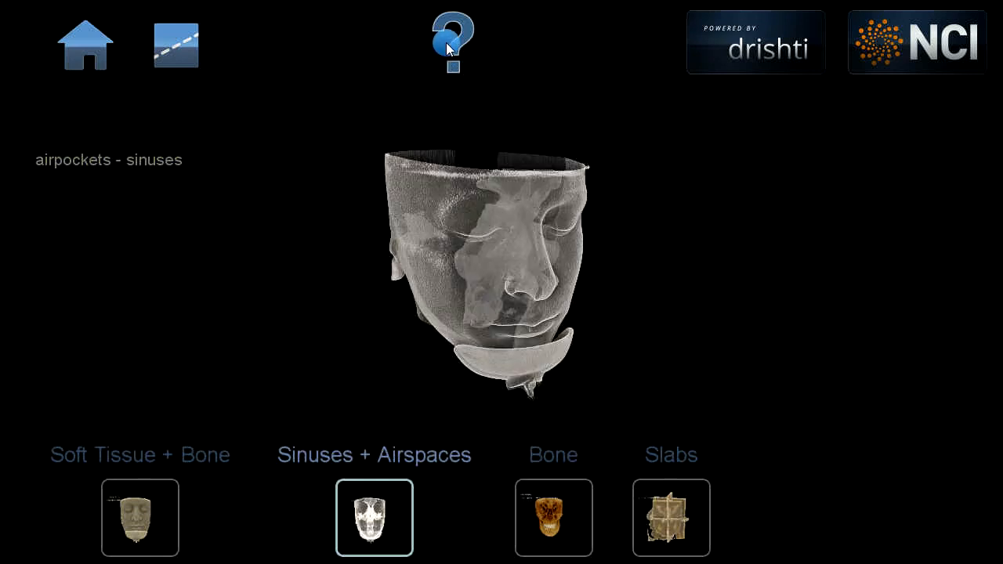
{"action": "left_click", "coordinate": [452, 41]}
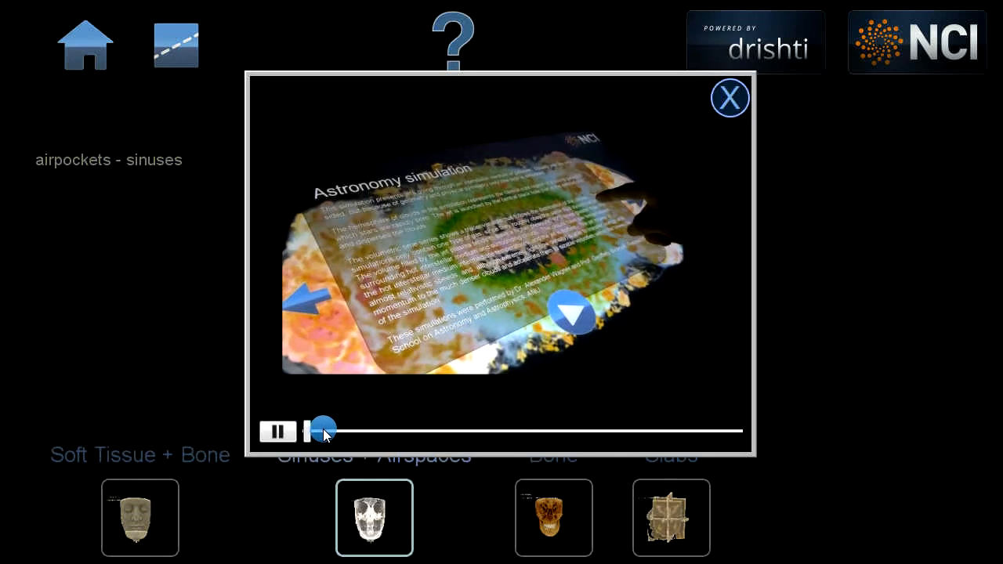
{"action": "left_click_drag", "start_coordinate": [321, 430], "coordinate": [517, 430]}
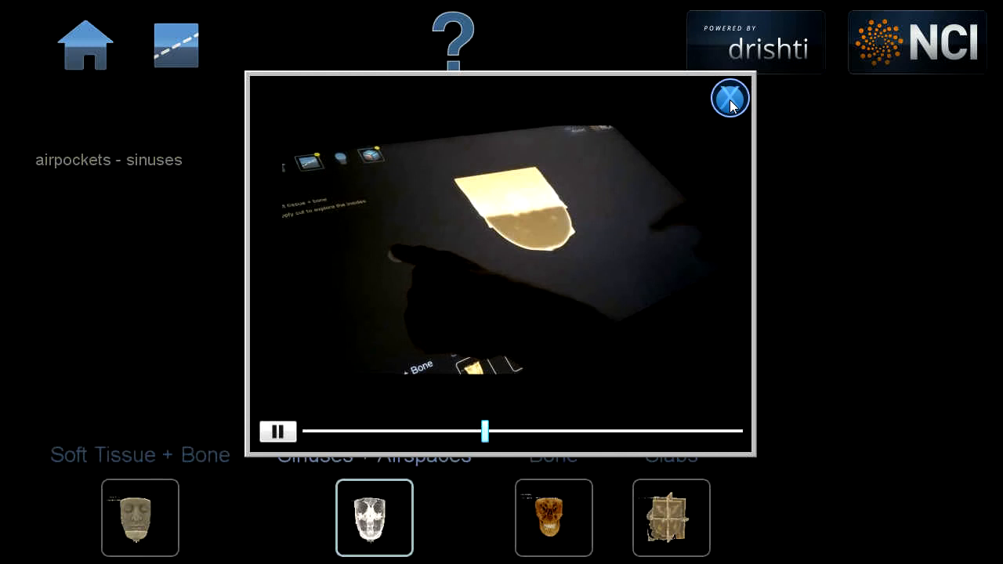
{"action": "left_click", "coordinate": [729, 98]}
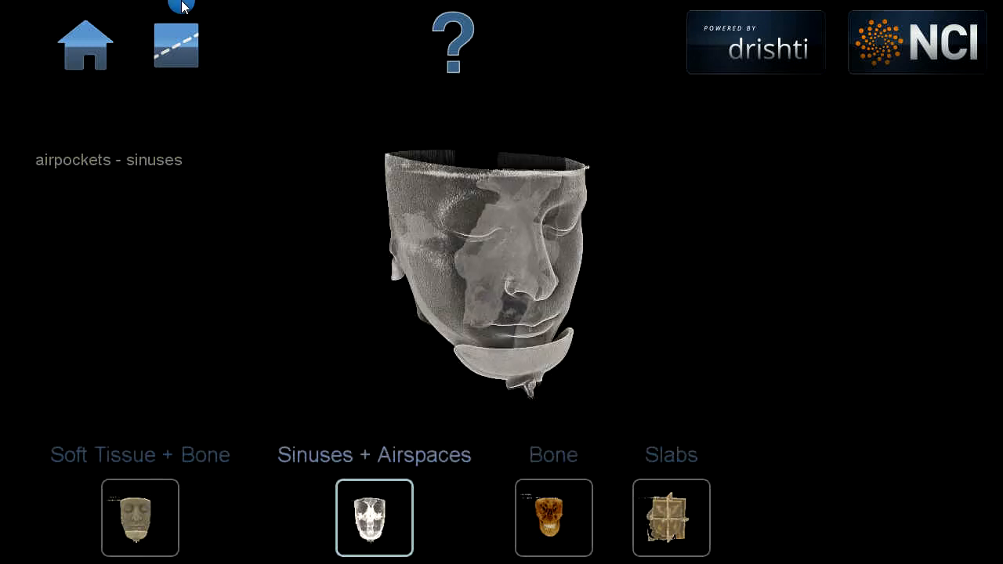
Step: Add a cutting plane, rotate it vertical and slide it to expose the sinuses
{"action": "left_click", "coordinate": [175, 44]}
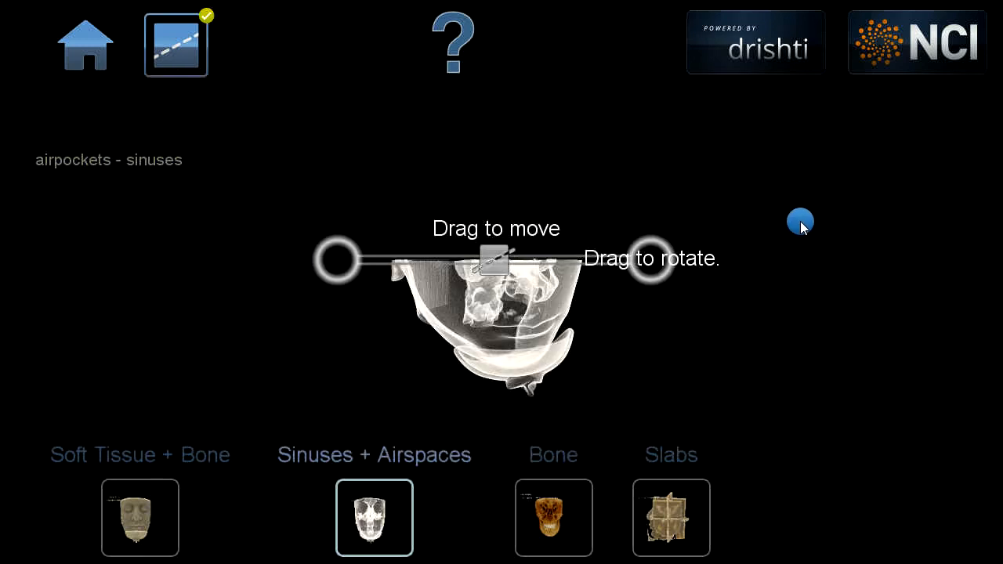
{"action": "left_click_drag", "start_coordinate": [799, 227], "coordinate": [480, 407]}
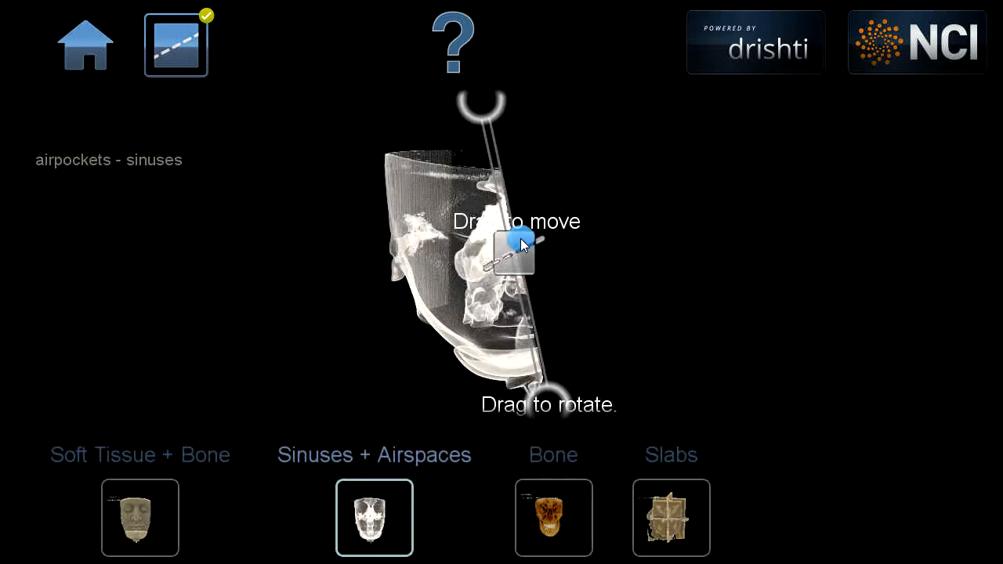
{"action": "left_click_drag", "start_coordinate": [517, 243], "coordinate": [519, 96]}
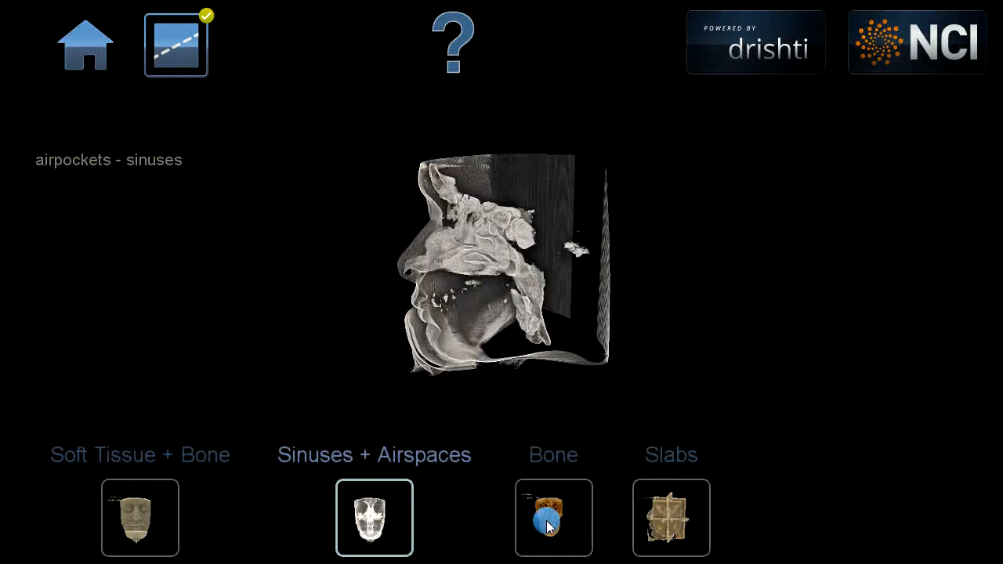
Step: Explore the Slabs view by moving the crossmarker, then bring up the colour wheel
{"action": "left_click", "coordinate": [670, 517]}
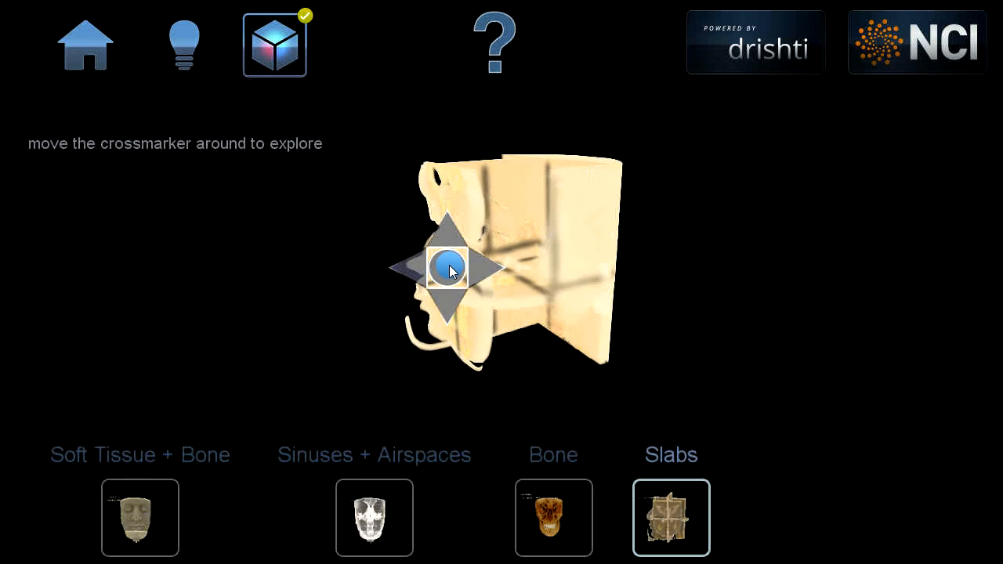
{"action": "left_click_drag", "start_coordinate": [451, 267], "coordinate": [481, 304]}
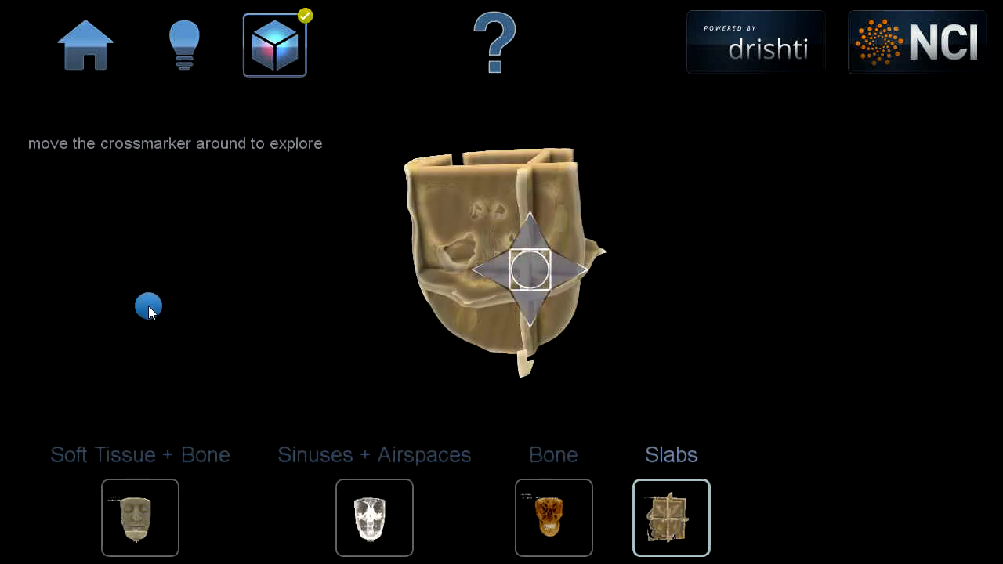
{"action": "left_click_drag", "start_coordinate": [149, 306], "coordinate": [266, 349]}
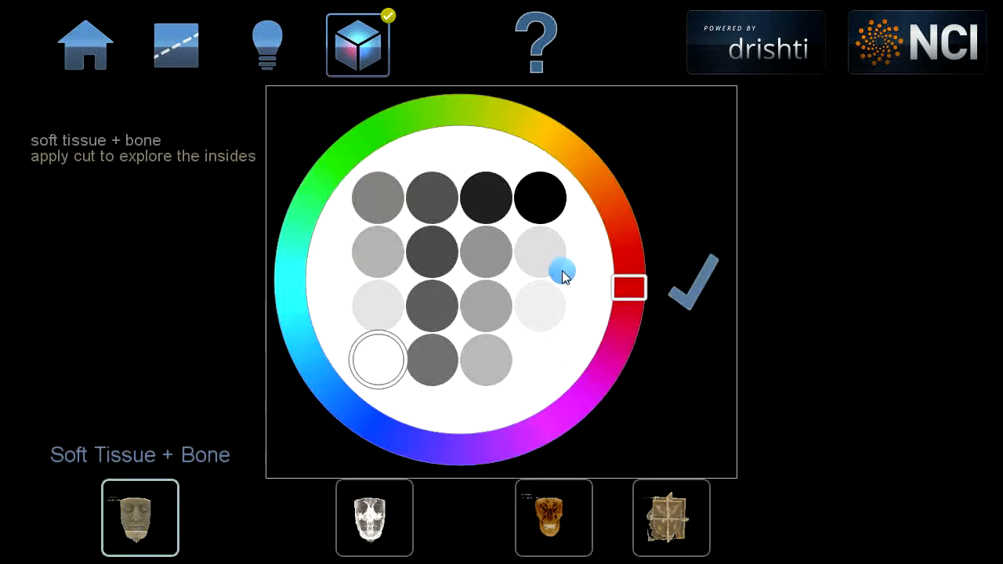
Step: Apply red to the head, relight the face with a movable light, and load Engine Block
{"action": "left_click", "coordinate": [689, 282]}
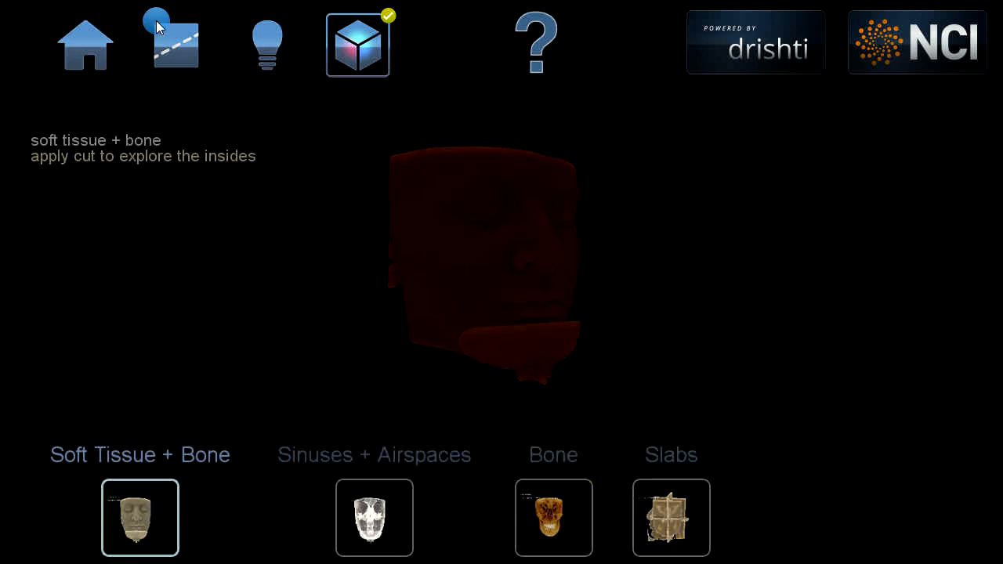
{"action": "mouse_move", "coordinate": [719, 184]}
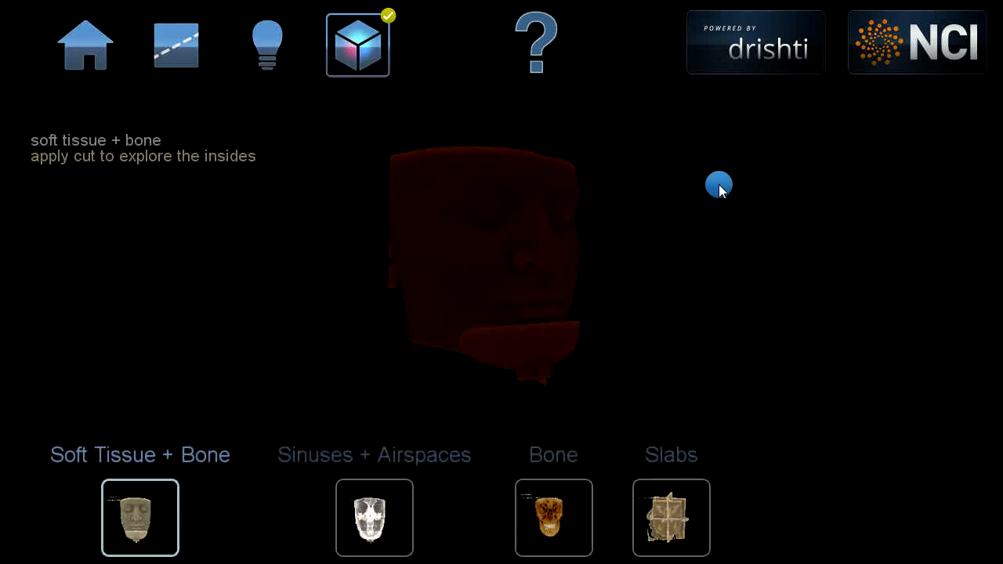
{"action": "left_click", "coordinate": [267, 45]}
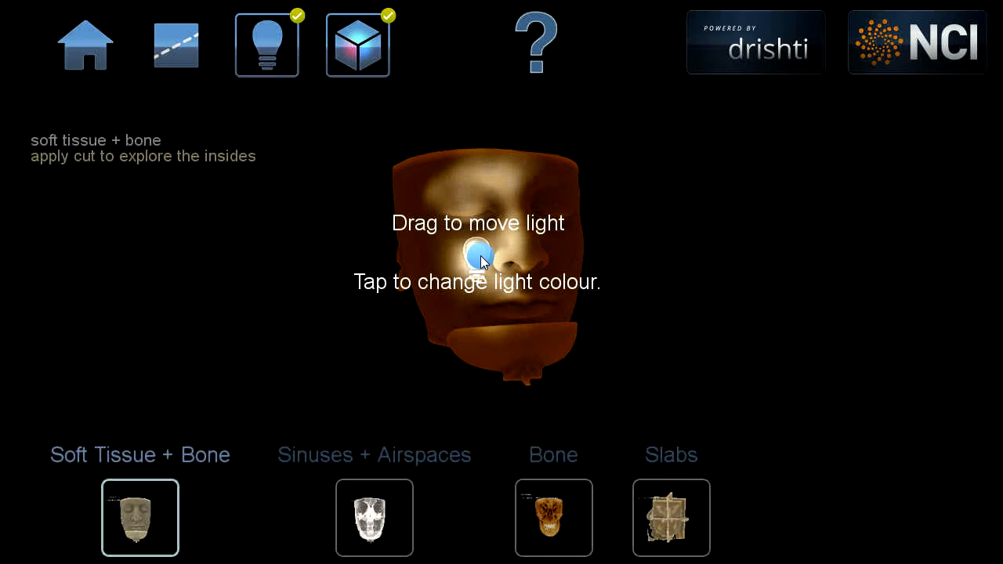
{"action": "left_click_drag", "start_coordinate": [478, 255], "coordinate": [654, 302]}
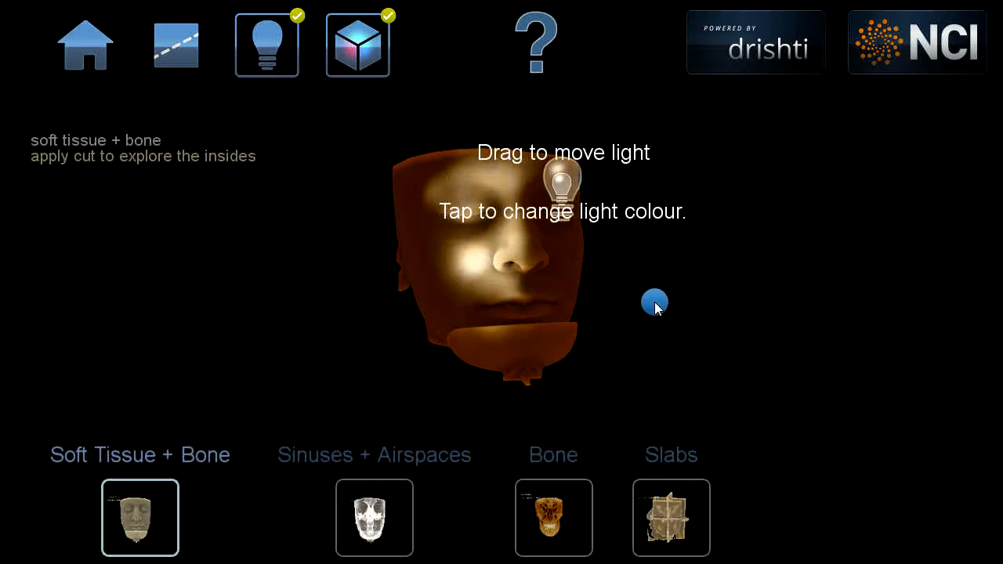
{"action": "left_click_drag", "start_coordinate": [654, 302], "coordinate": [268, 395]}
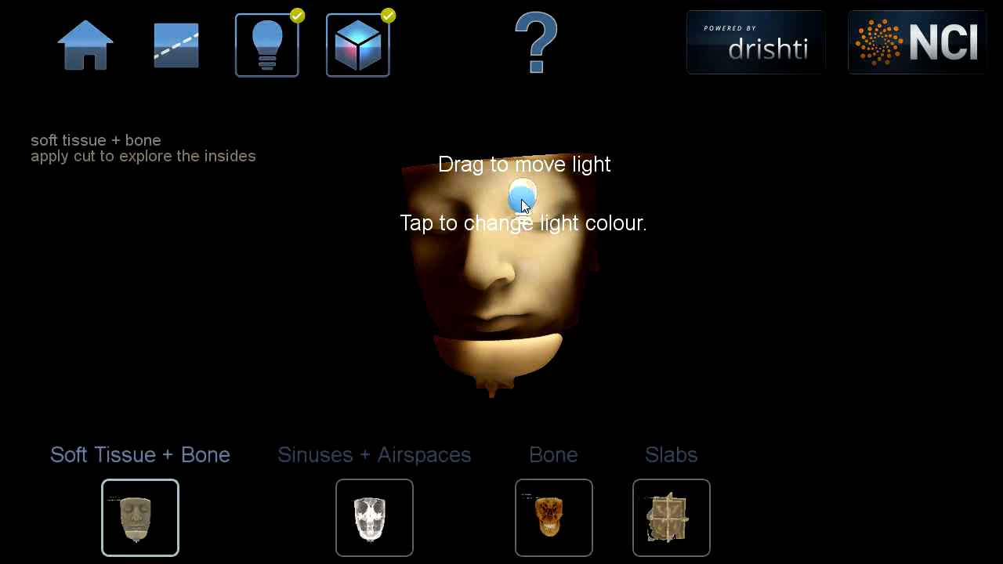
{"action": "left_click", "coordinate": [522, 196]}
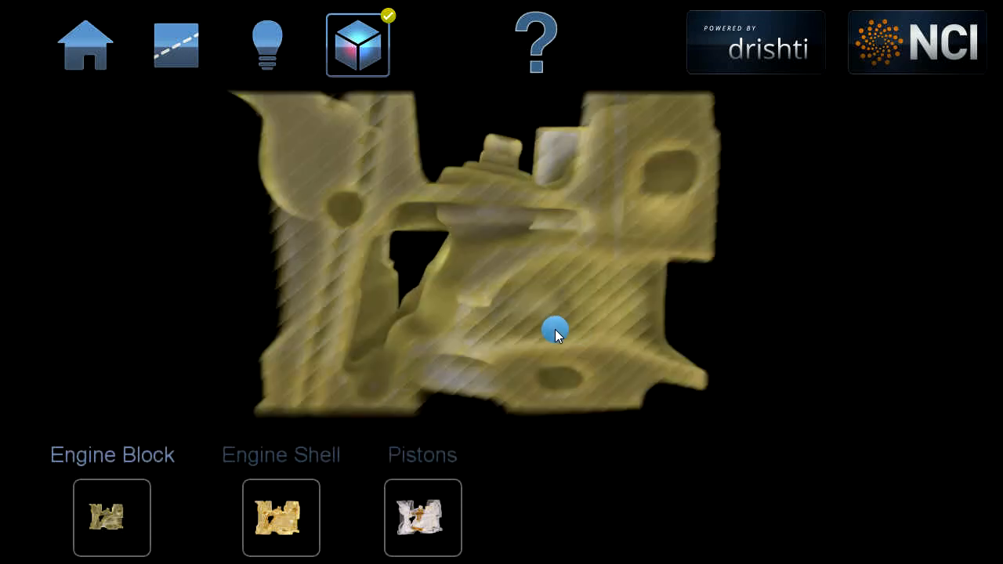
Step: Rotate the engine block and view it in the Engine Shell and Pistons renderings
{"action": "left_click_drag", "start_coordinate": [554, 329], "coordinate": [296, 222]}
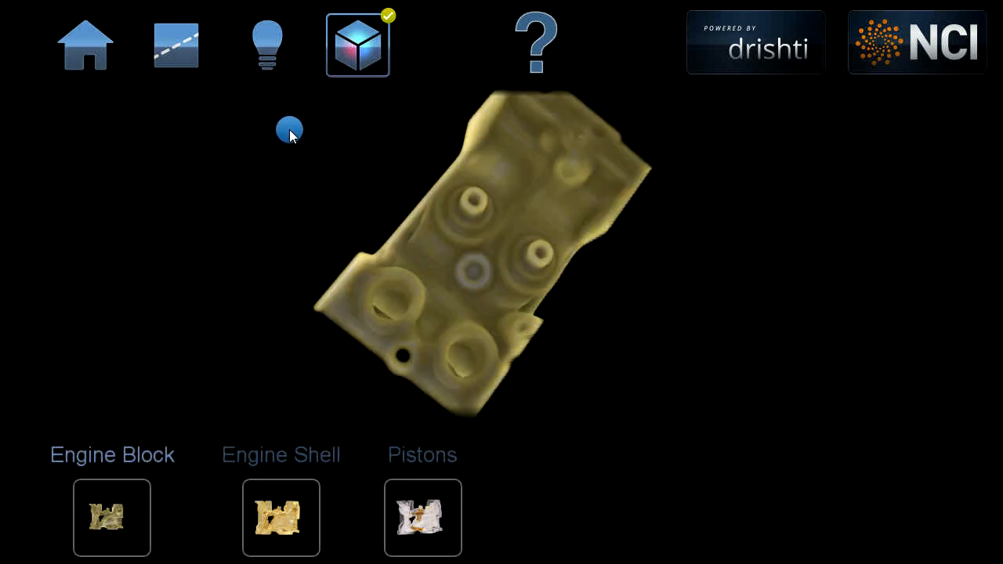
{"action": "left_click", "coordinate": [280, 517]}
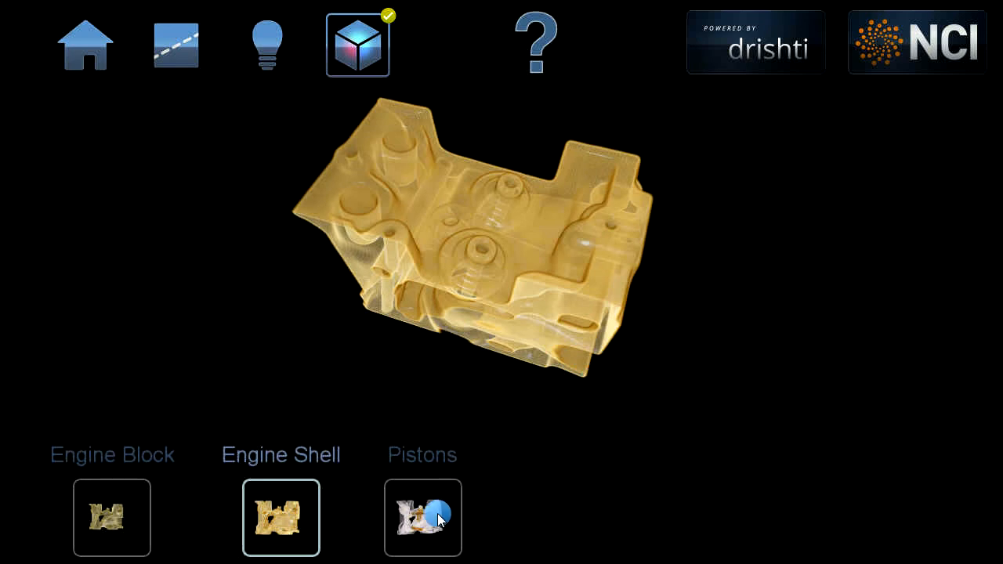
{"action": "left_click", "coordinate": [423, 517]}
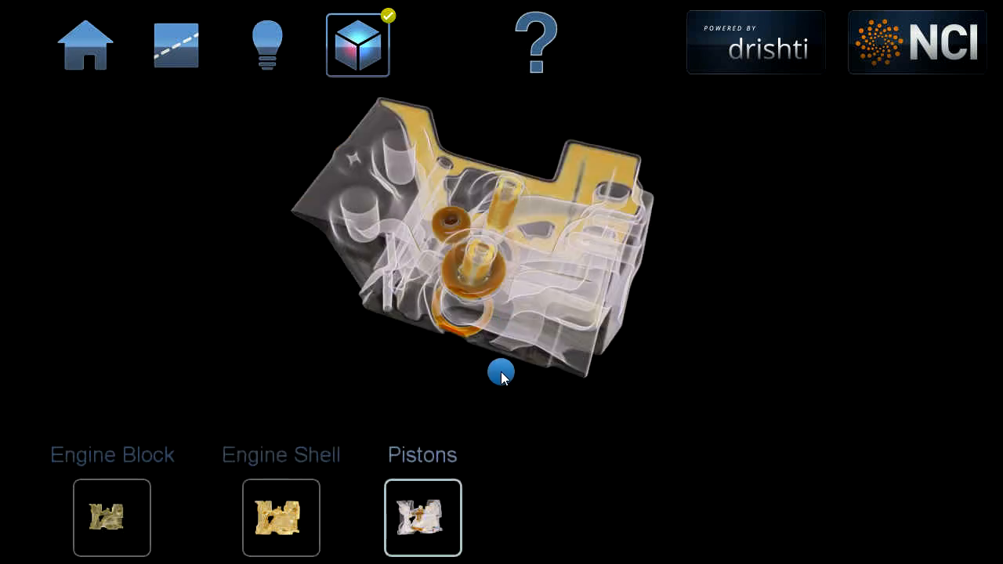
{"action": "left_click_drag", "start_coordinate": [500, 372], "coordinate": [652, 213]}
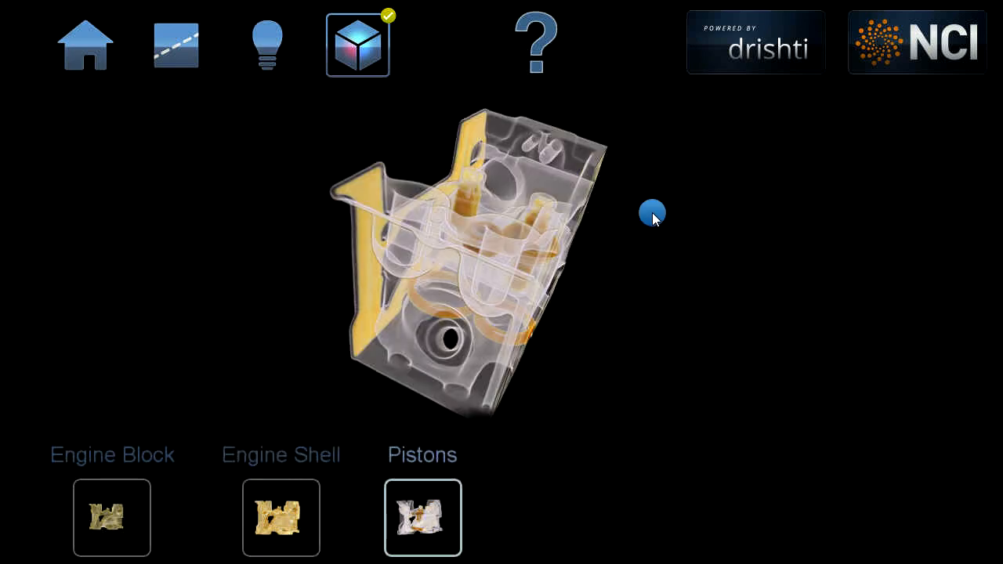
{"action": "left_click_drag", "start_coordinate": [652, 212], "coordinate": [316, 206]}
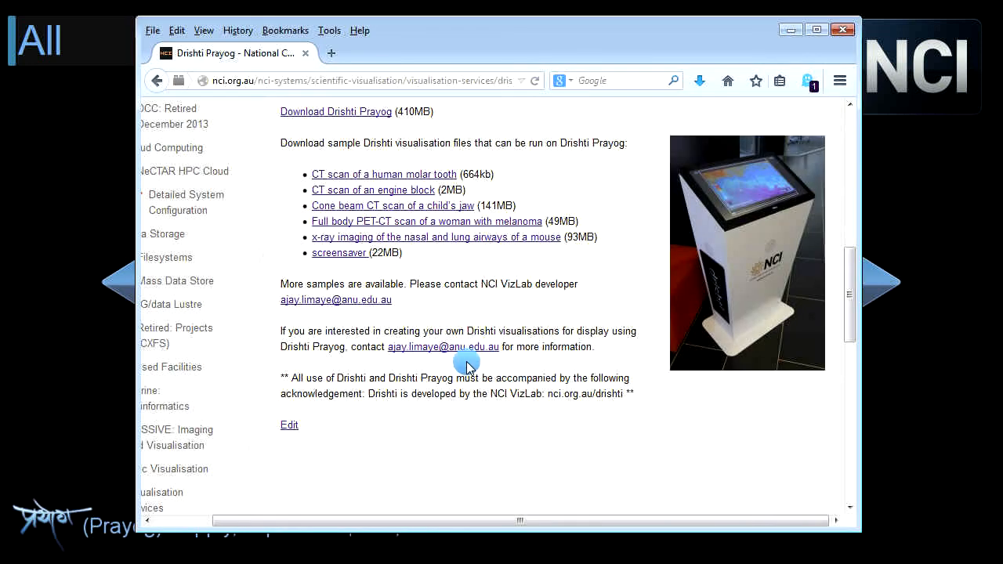
{"action": "mouse_move", "coordinate": [426, 361]}
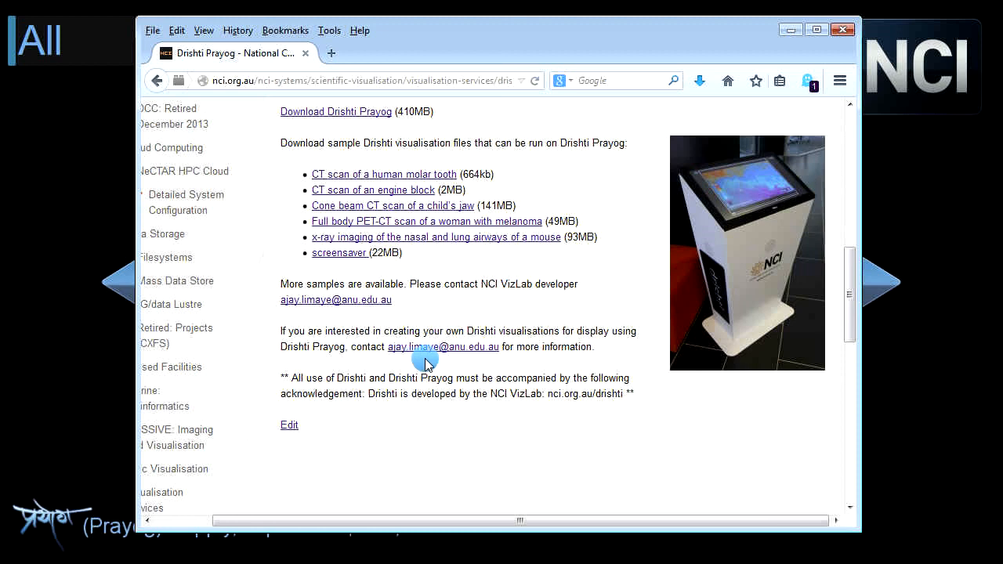
{"action": "mouse_move", "coordinate": [436, 321]}
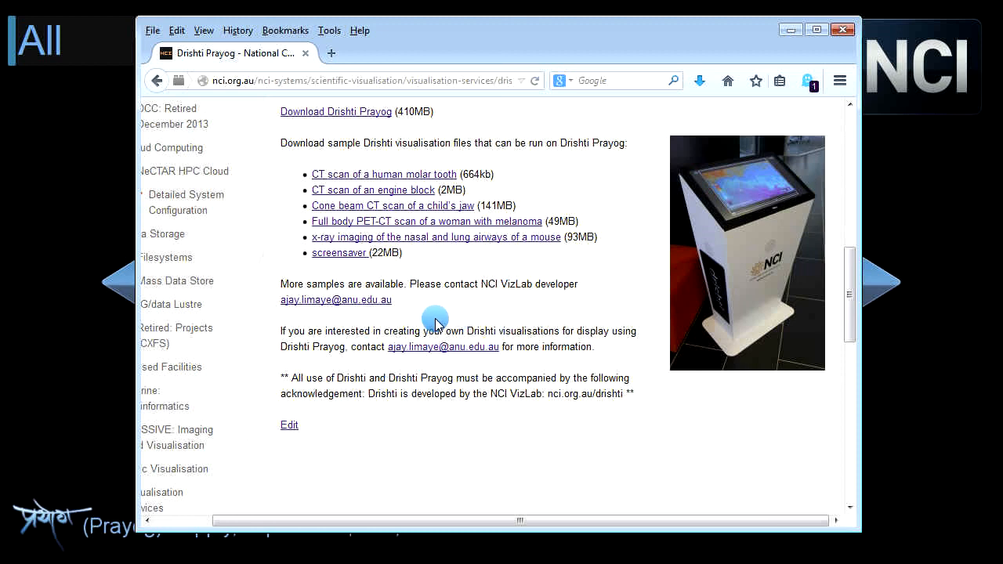